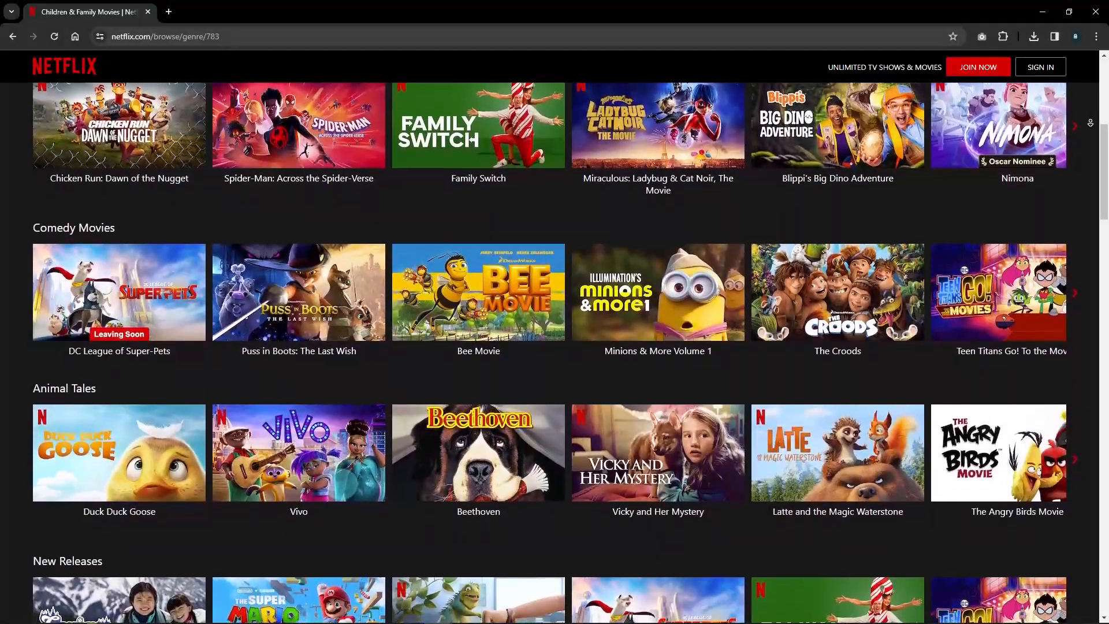
Scroll the Children & Family Movies page past Comedy Movies and Animal Tales to the Family Movies row
scroll("down", 3)
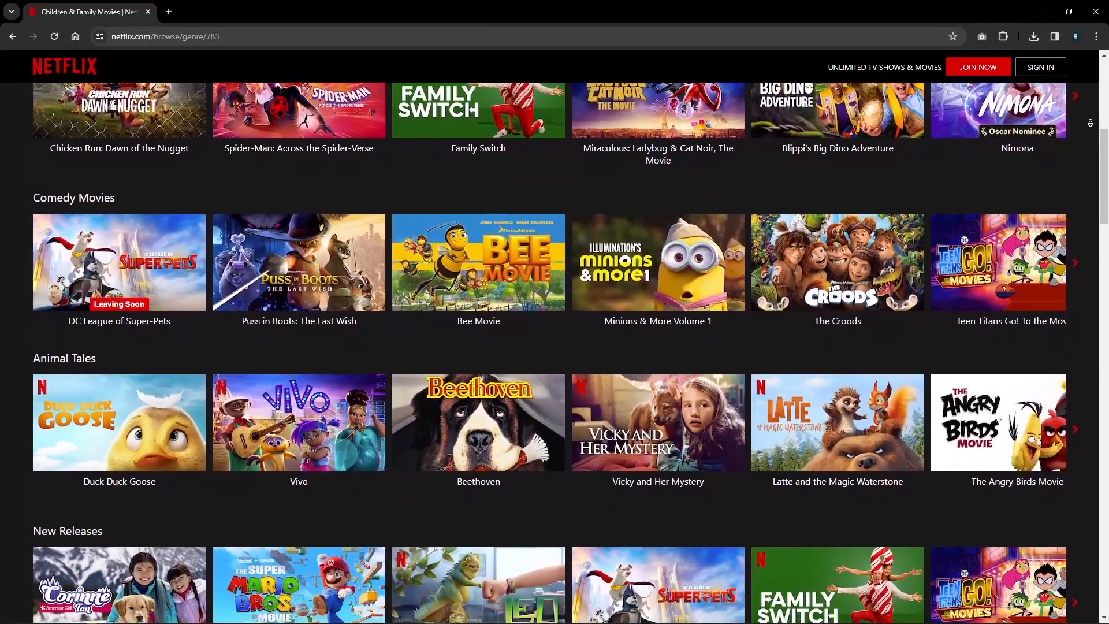
scroll("down", 3)
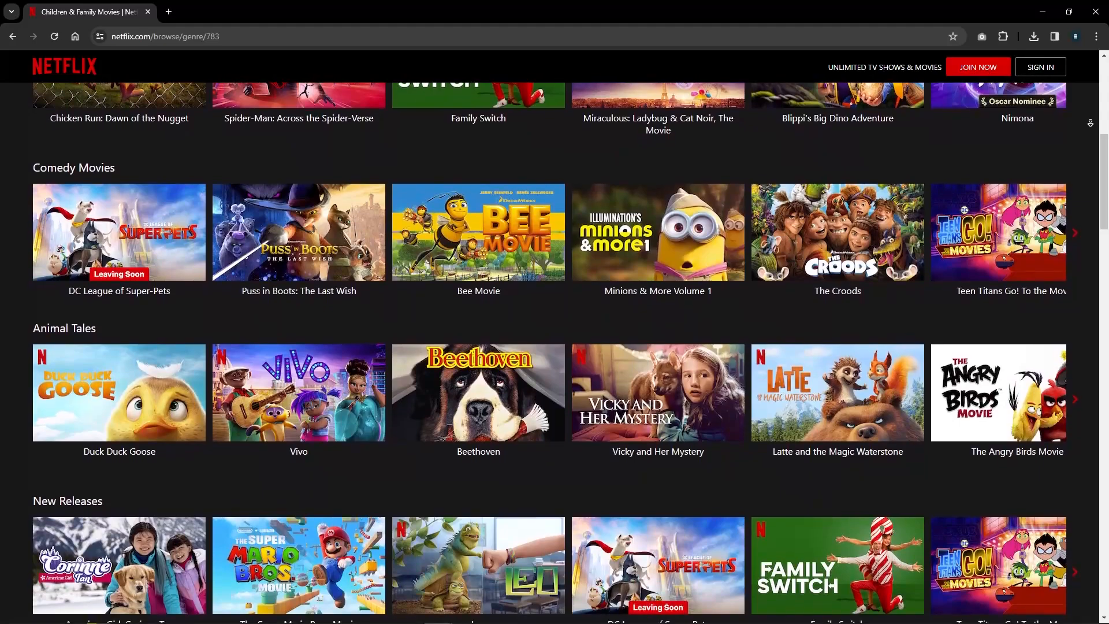
scroll("down", 3)
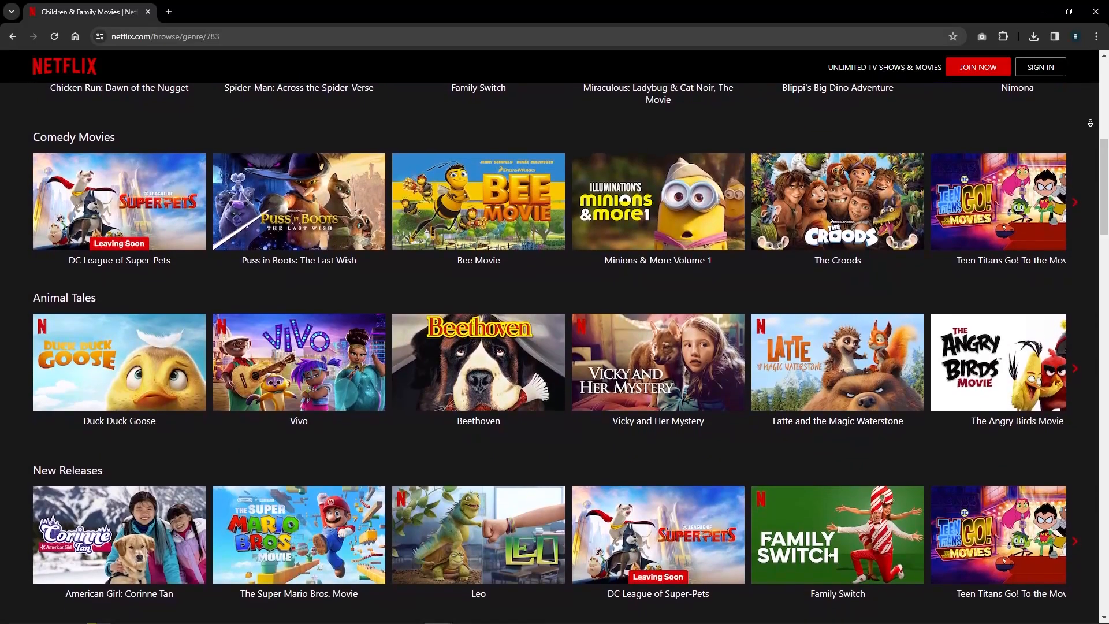
scroll("down", 3)
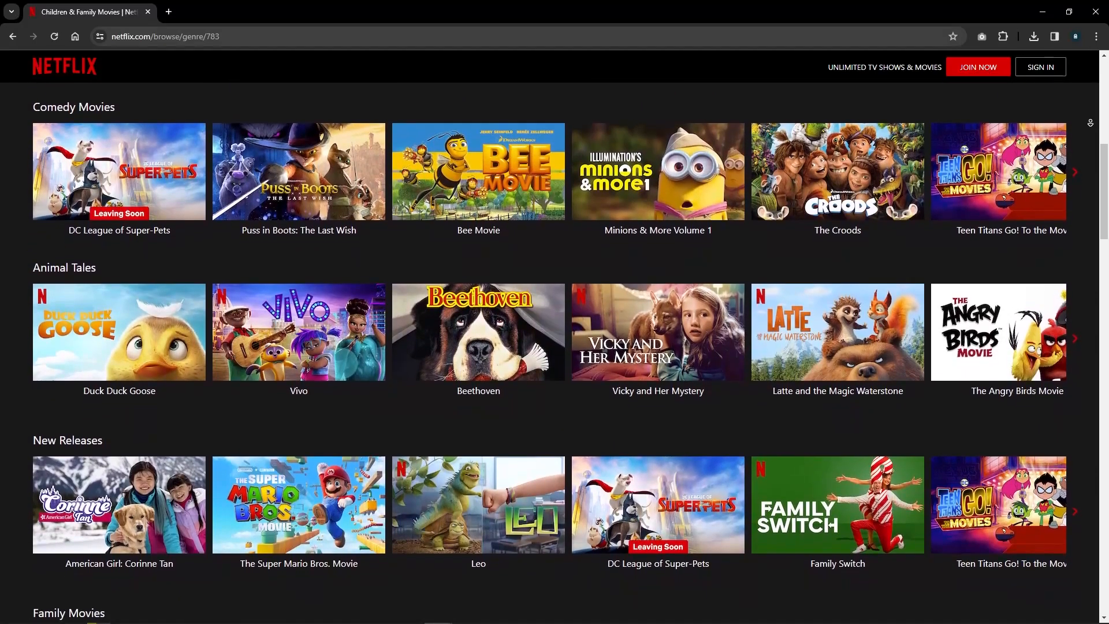
scroll("down", 3)
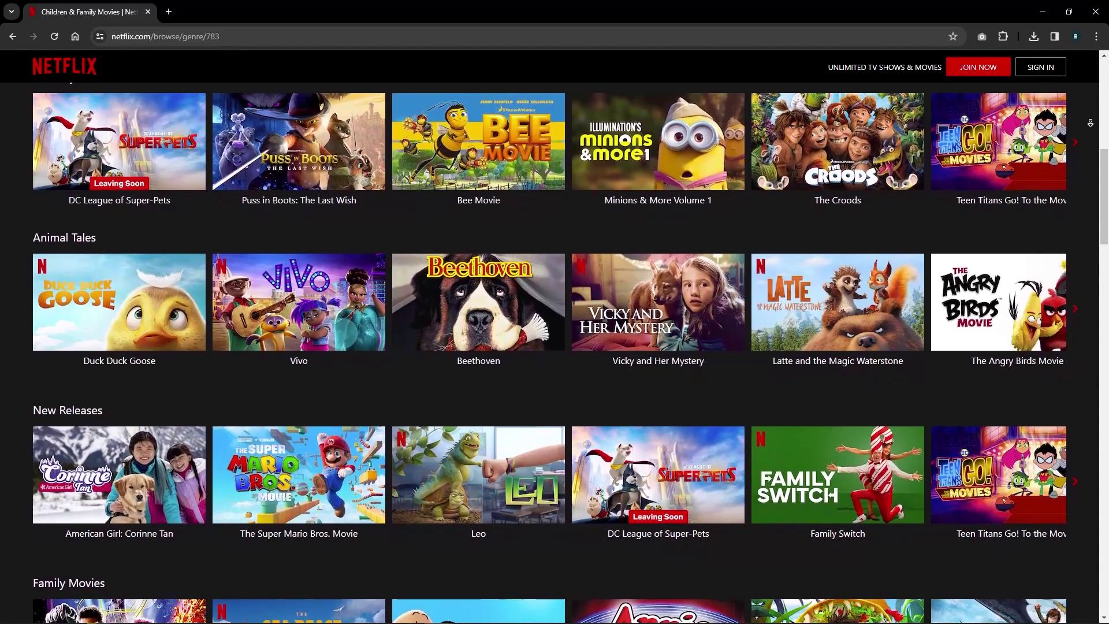
scroll("down", 3)
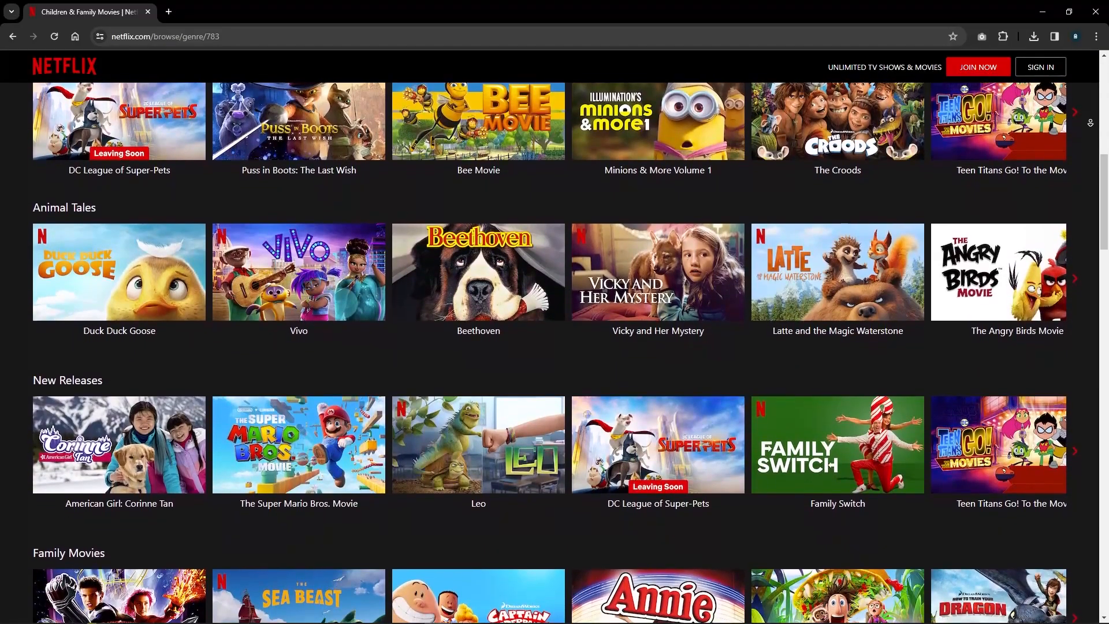
scroll("down", 3)
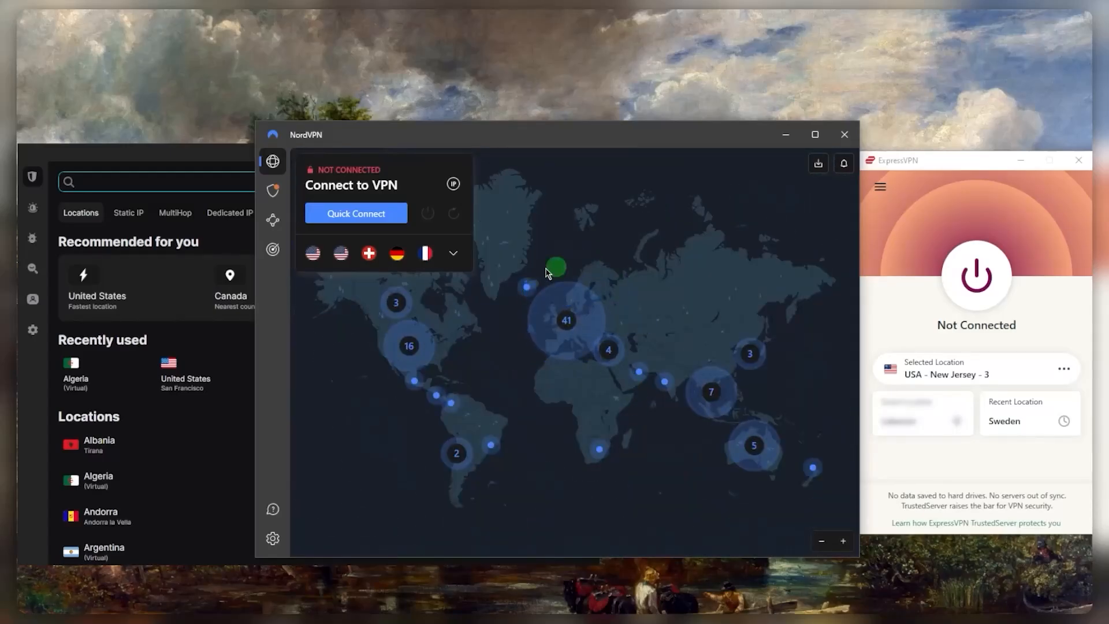
mouse_move(679, 252)
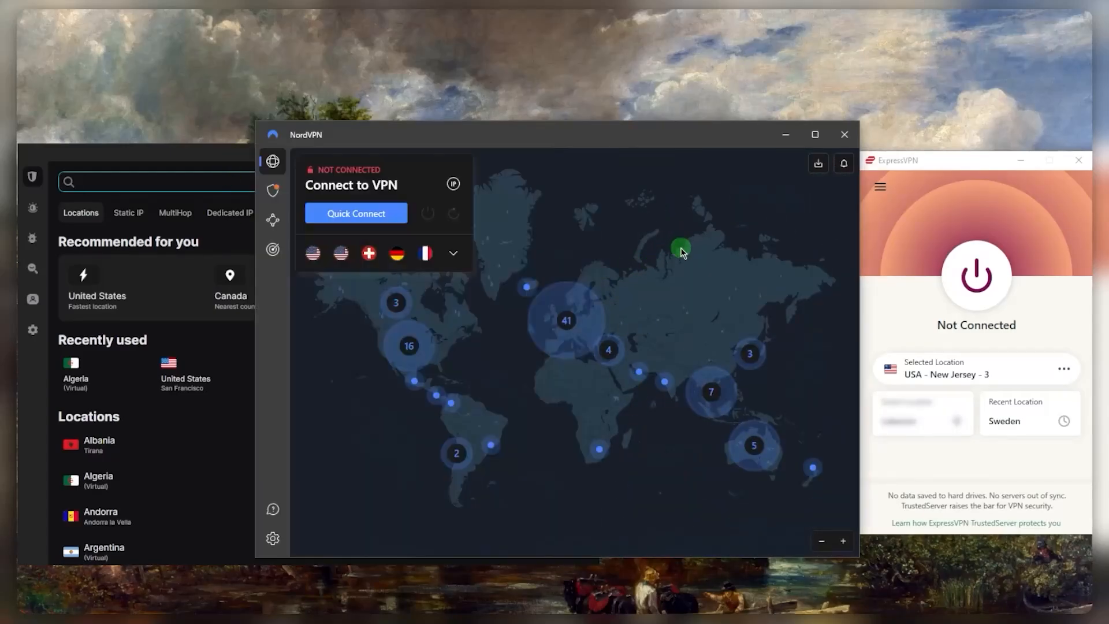
mouse_move(888, 304)
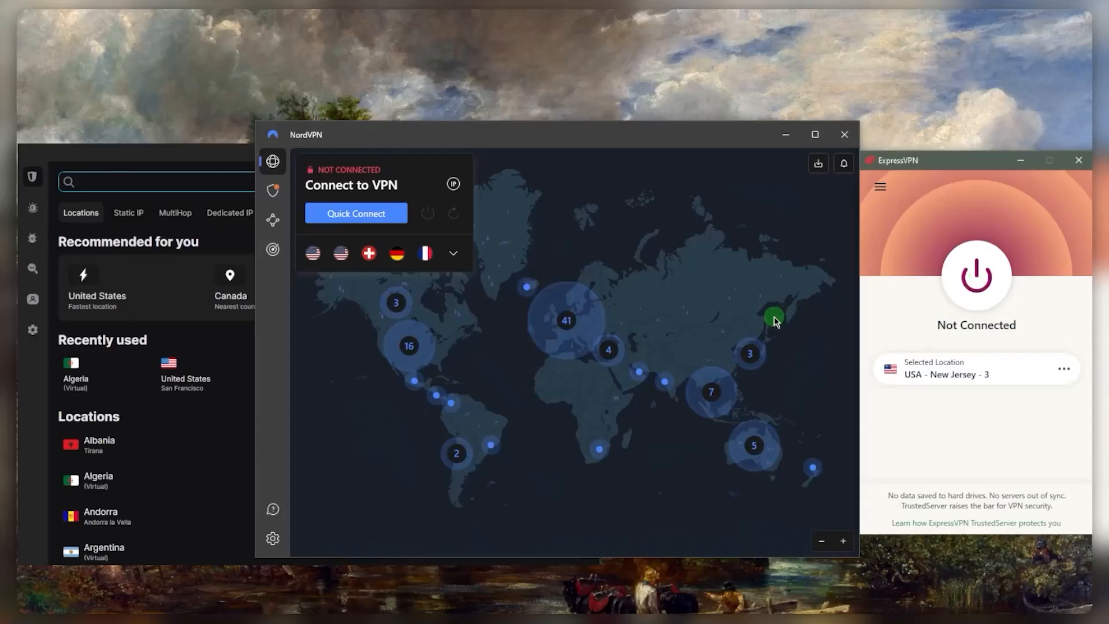
Connect ExpressVPN to the USA - New Jersey - 3 location via the power button
left_click(975, 275)
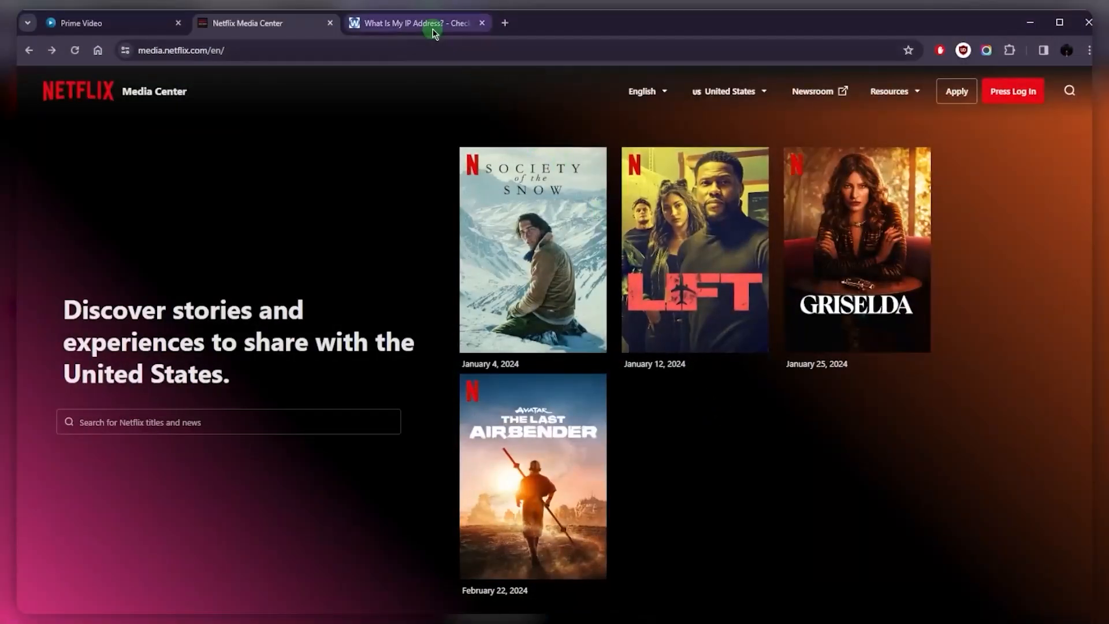
Switch to the What Is My IP Address page to check the current public IP
left_click(414, 23)
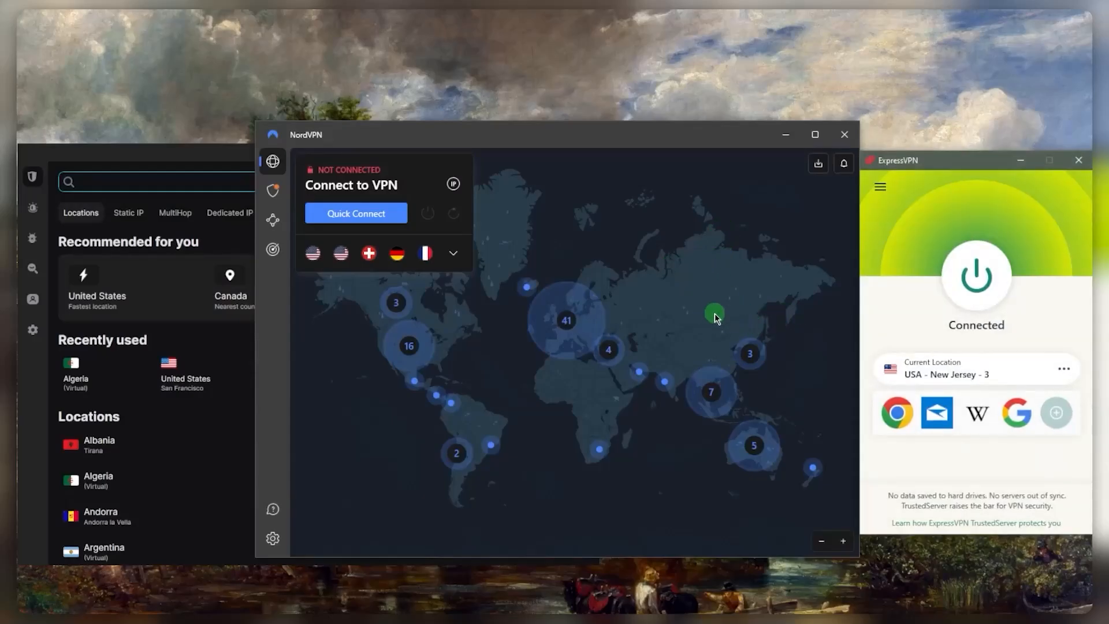
mouse_move(761, 276)
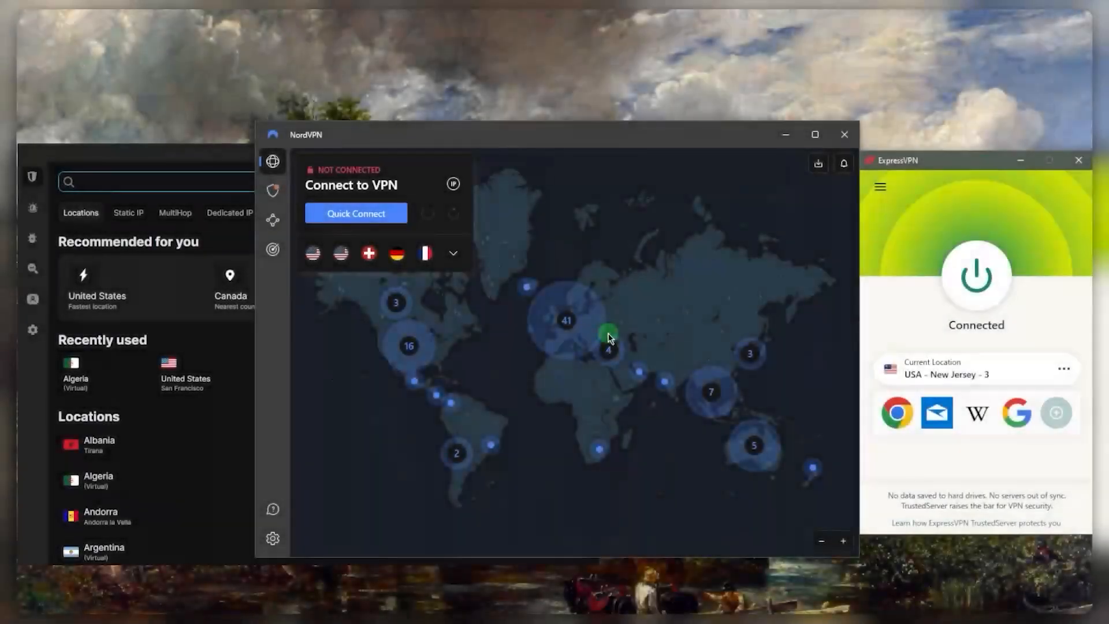
mouse_move(757, 234)
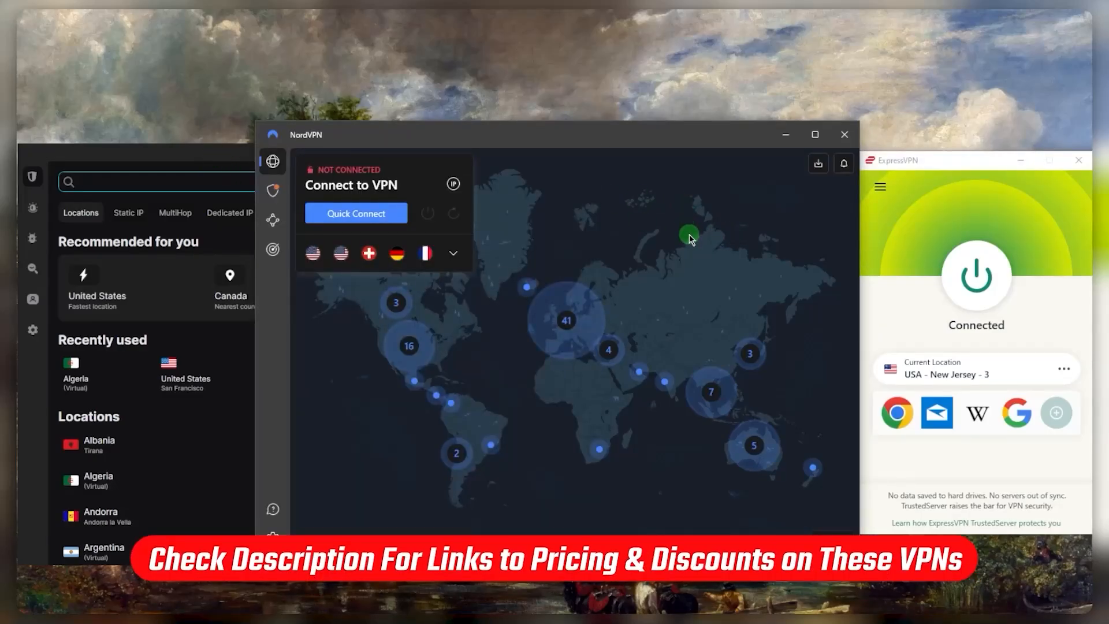
mouse_move(712, 247)
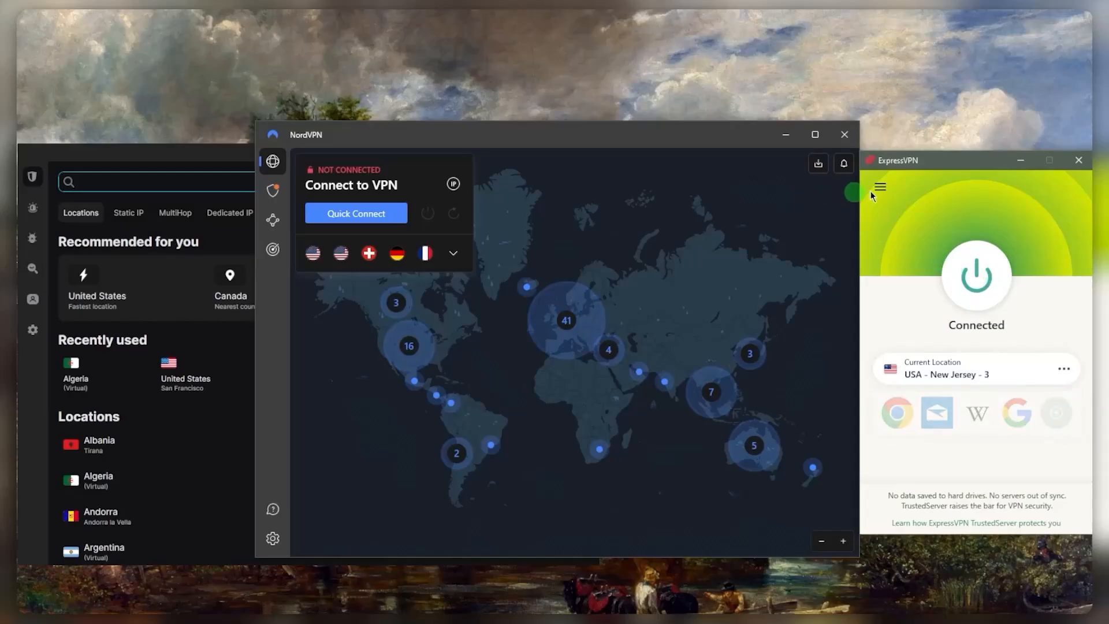
Bring up ExpressVPN's VPN Locations list from the app menu to choose a German server
left_click(880, 187)
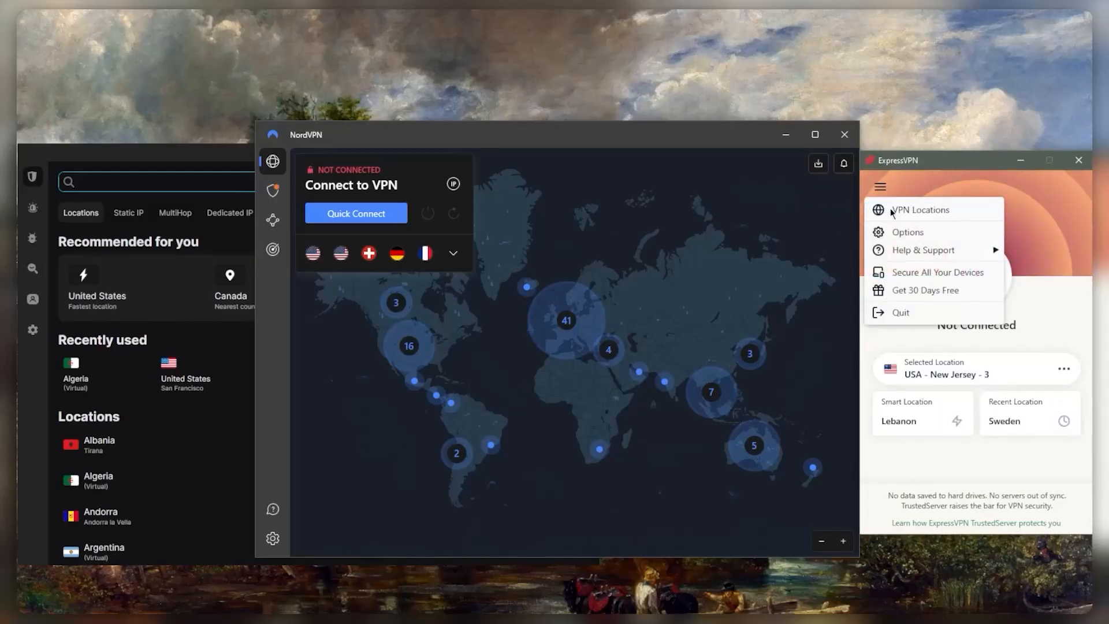
left_click(920, 209)
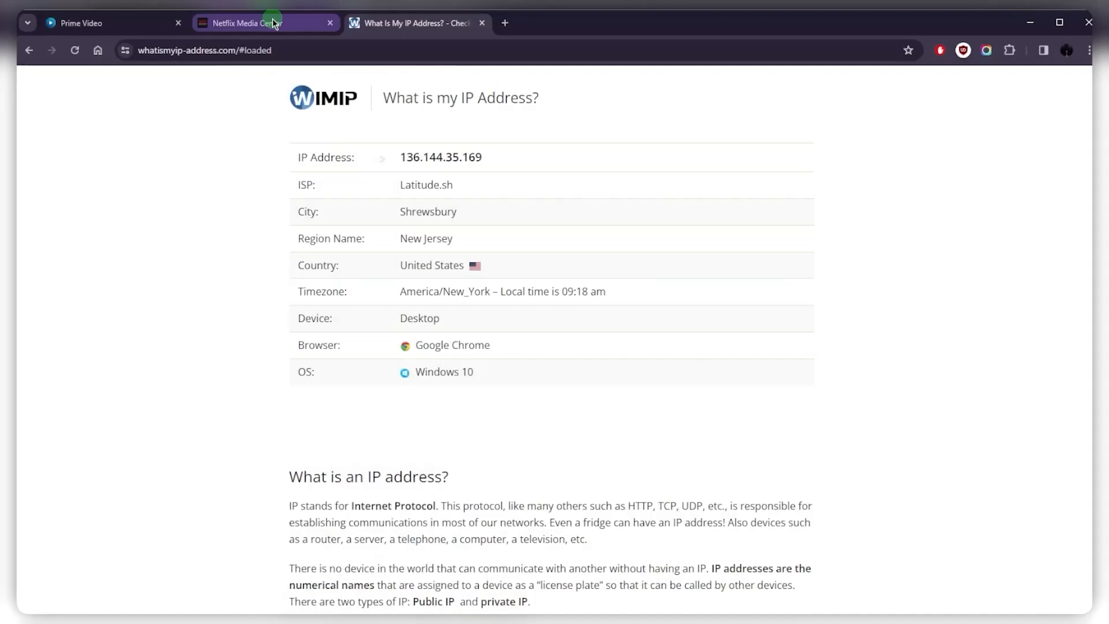
Reload Netflix Media Center under the German connection, then move to Prime Video
left_click(262, 23)
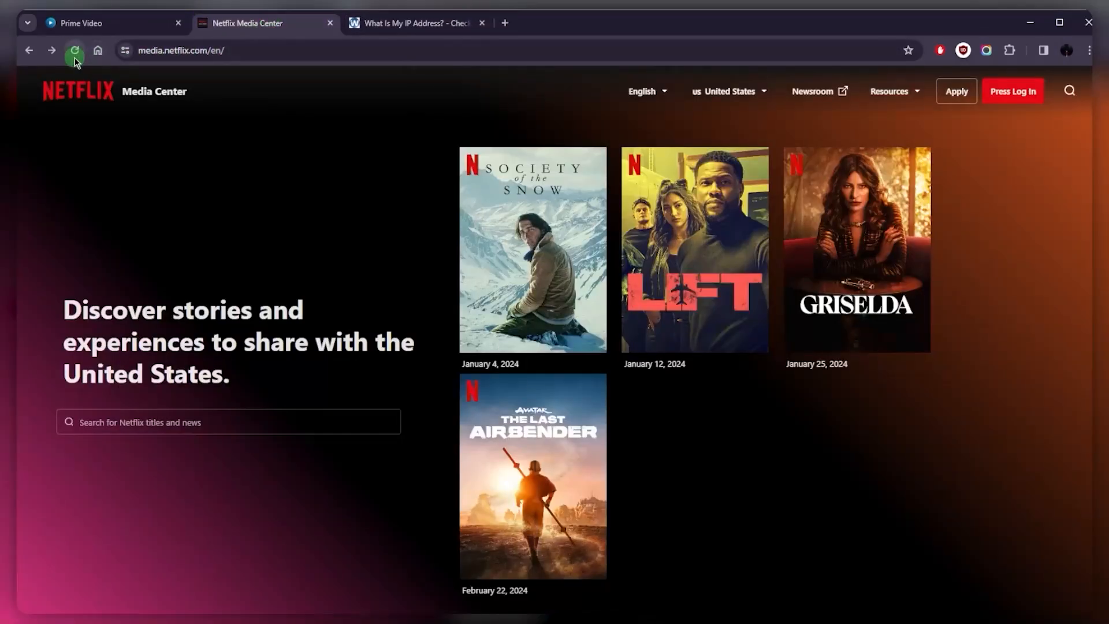
left_click(74, 50)
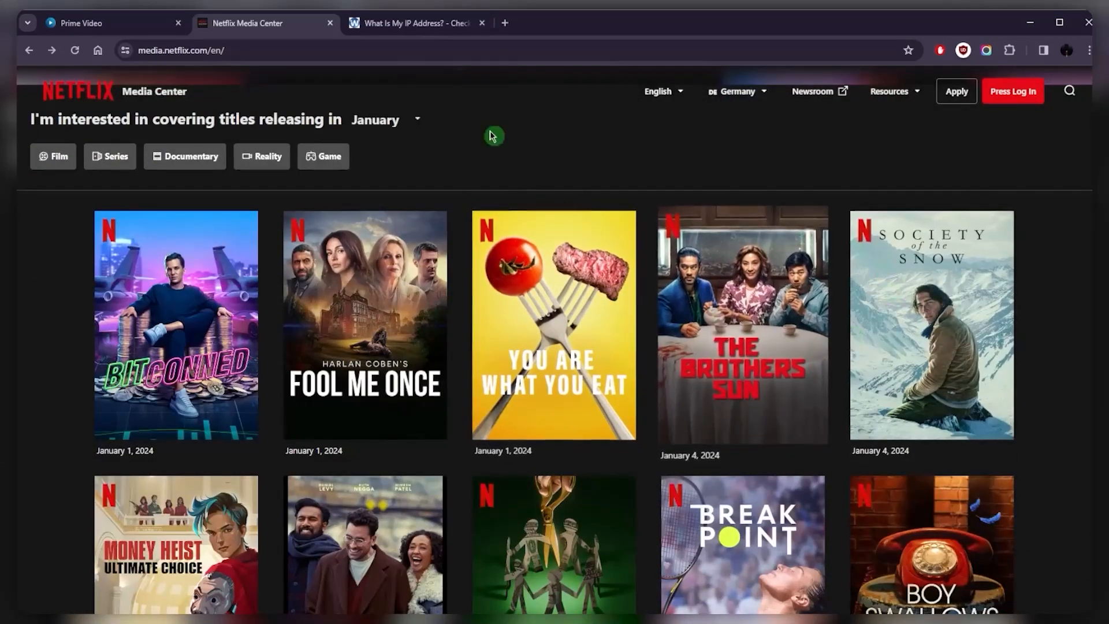
mouse_move(497, 149)
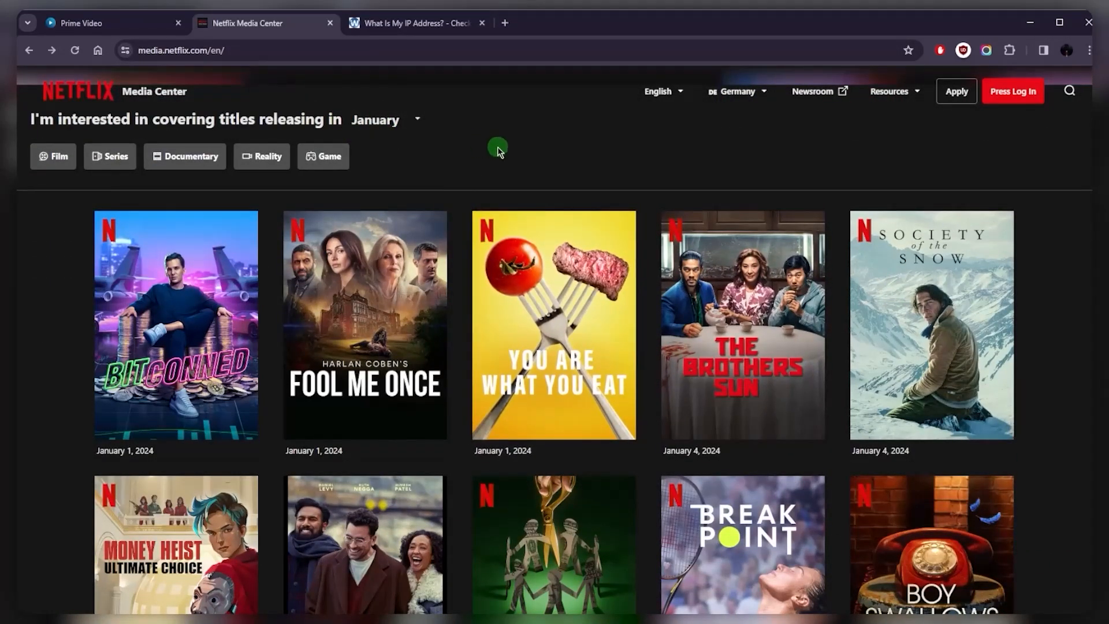
left_click(110, 23)
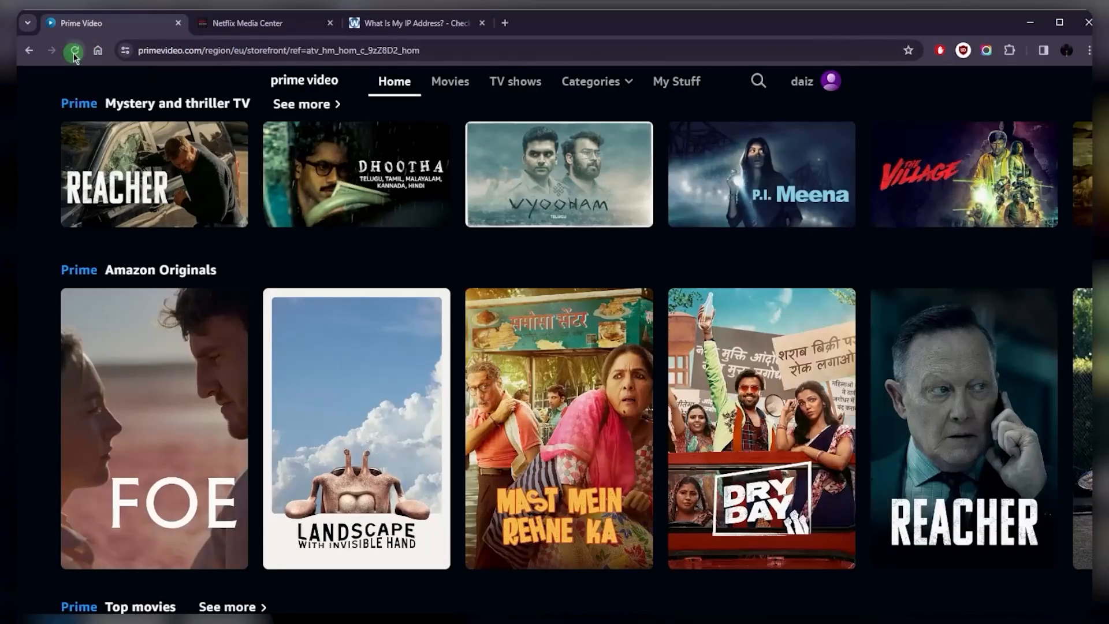
Reload the Prime Video storefront so it shows German titles like Minions Auf der Suche nach dem Mini-Boss
left_click(74, 49)
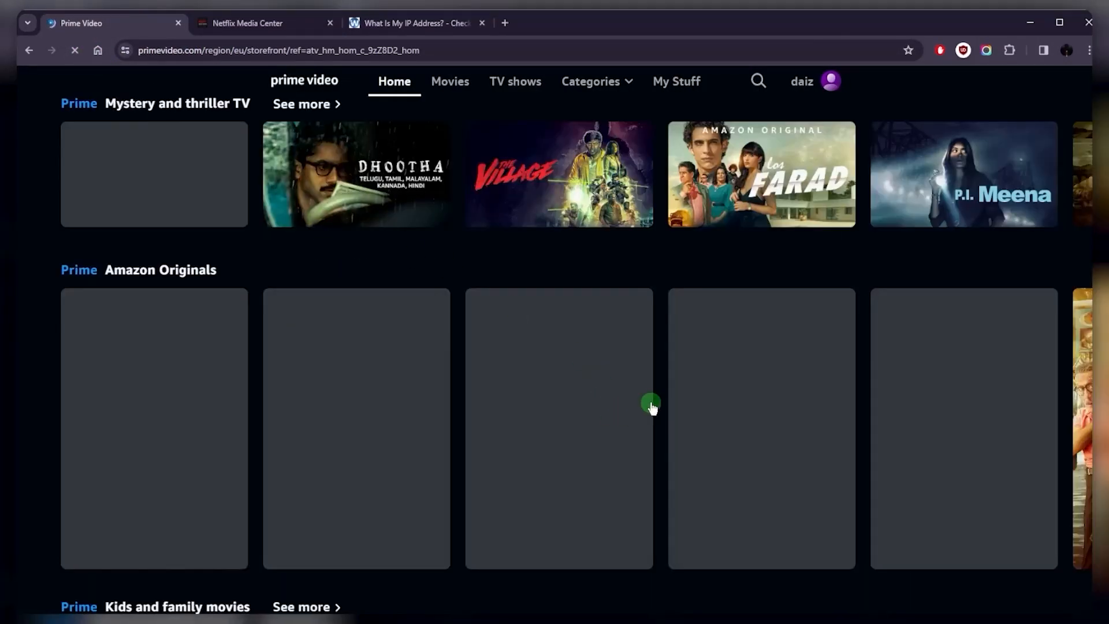
scroll("down", 3)
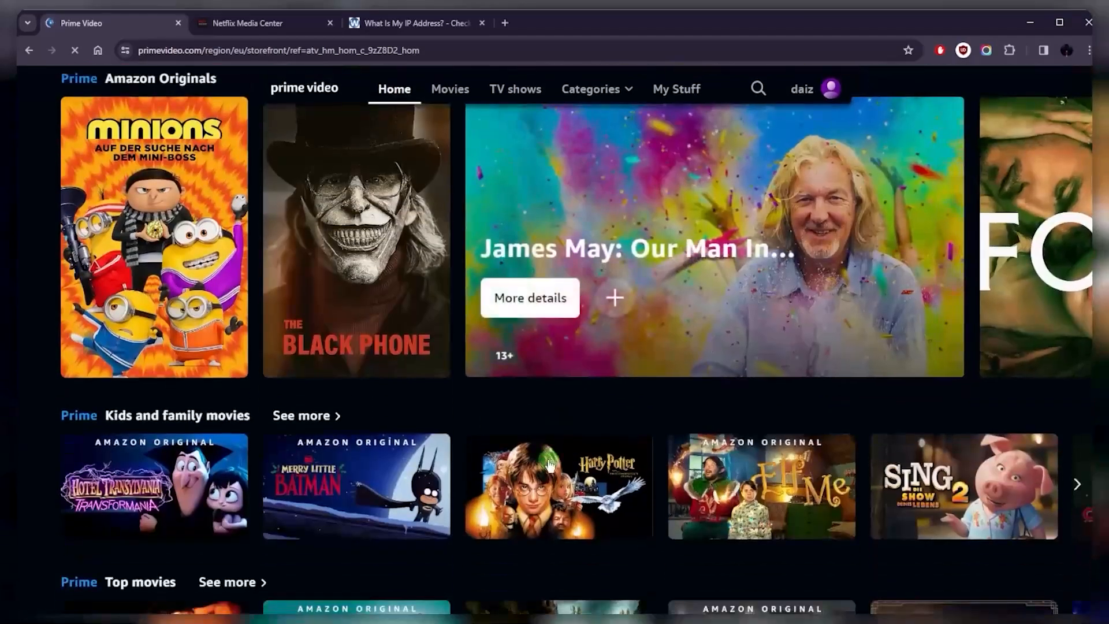
scroll("up", 3)
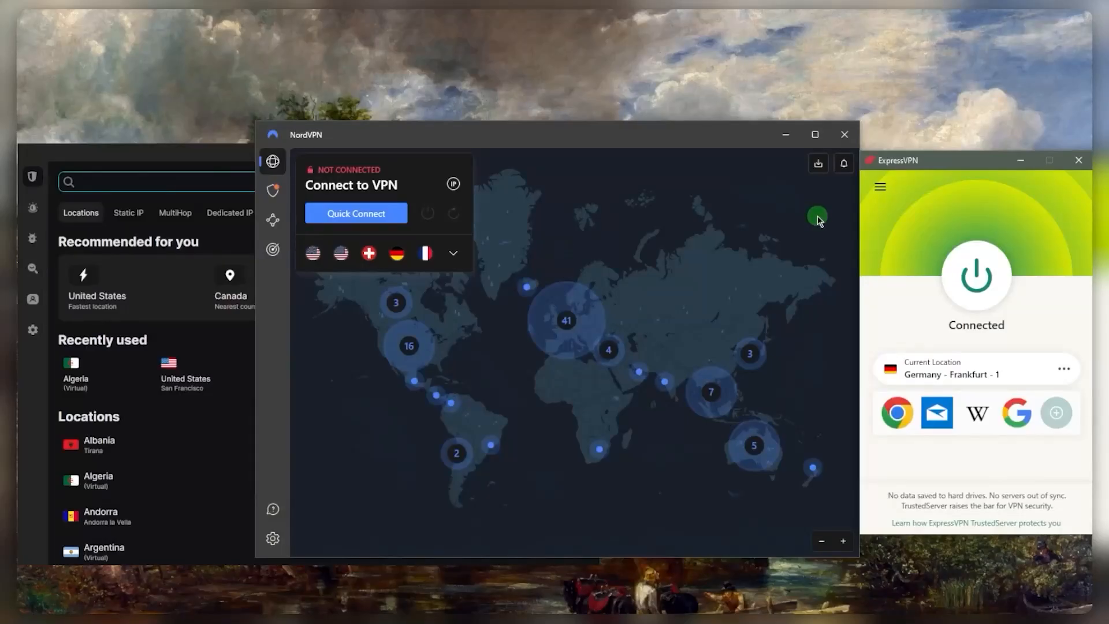
mouse_move(808, 222)
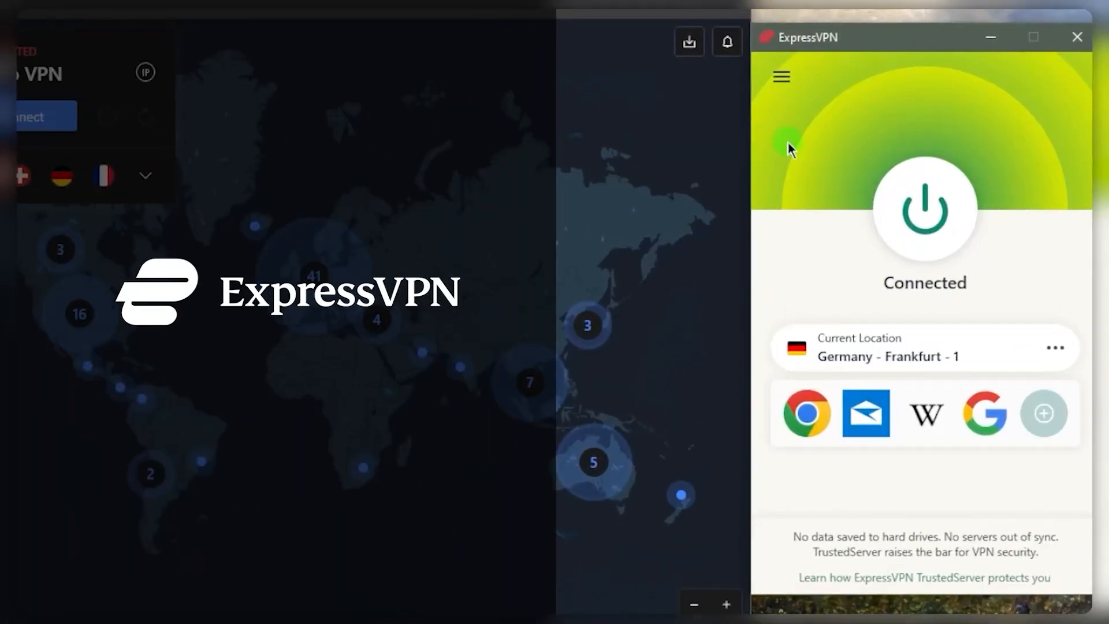
mouse_move(870, 170)
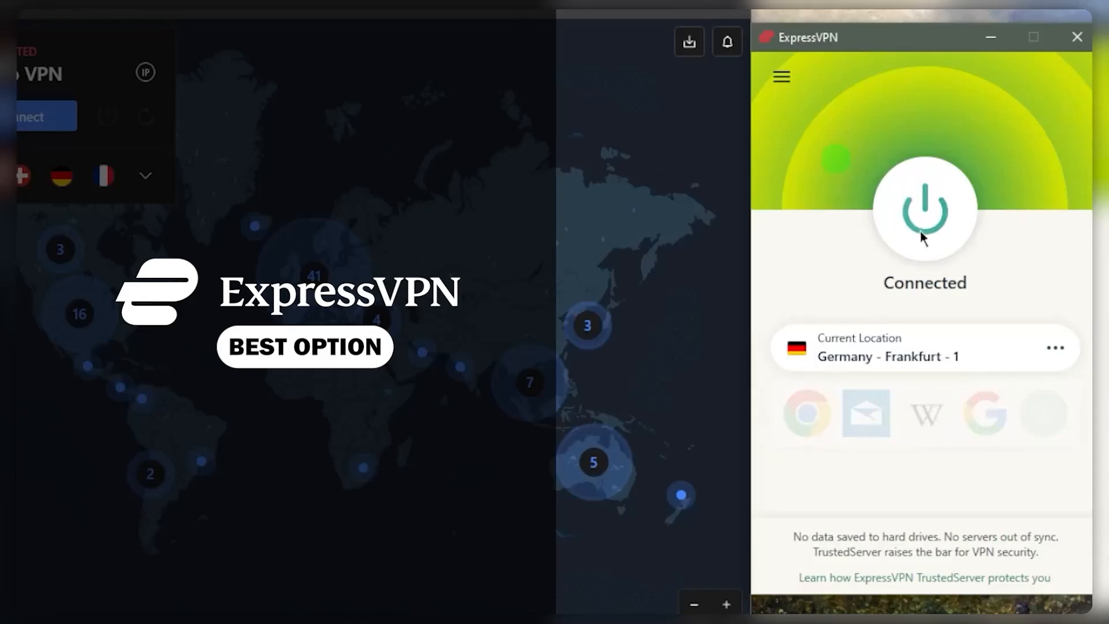
mouse_move(884, 189)
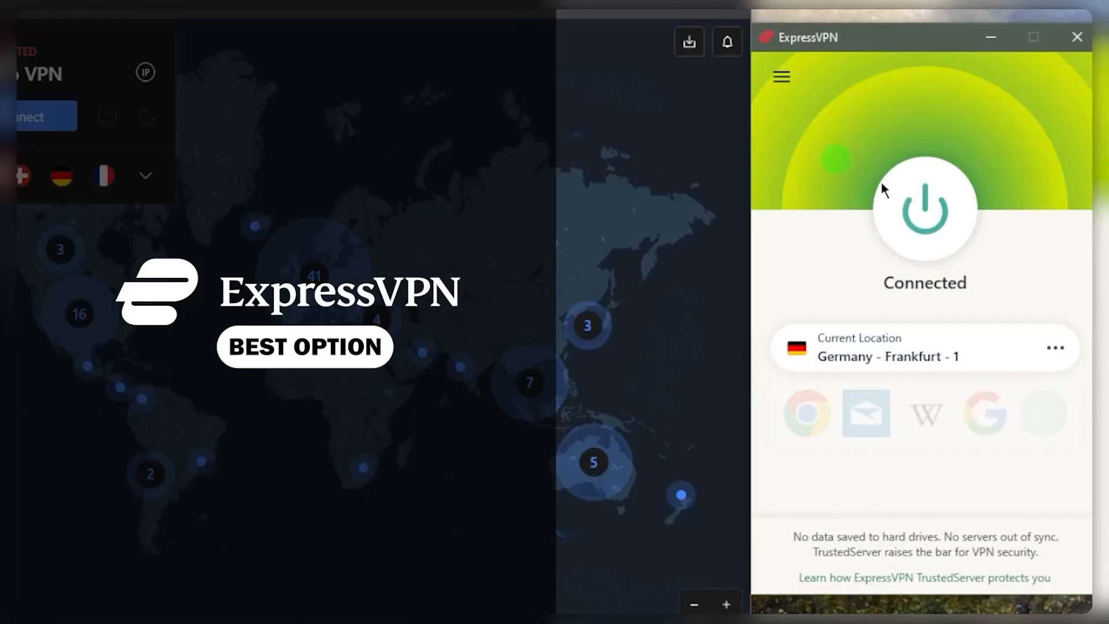
Disconnect ExpressVPN from the Germany - Frankfurt - 1 server
left_click(924, 212)
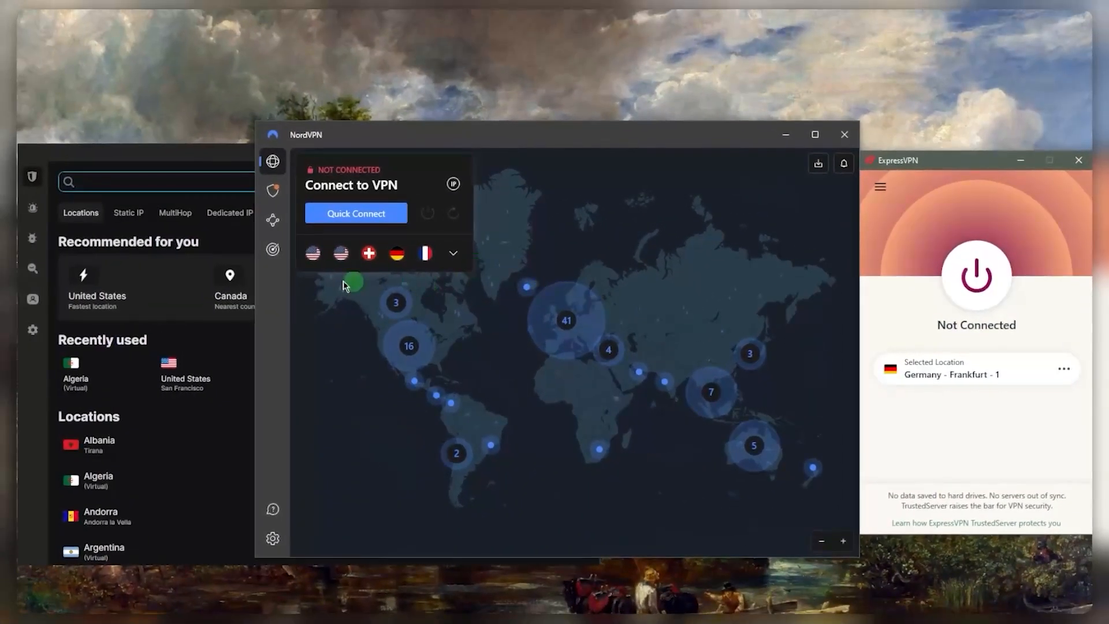
left_click(975, 275)
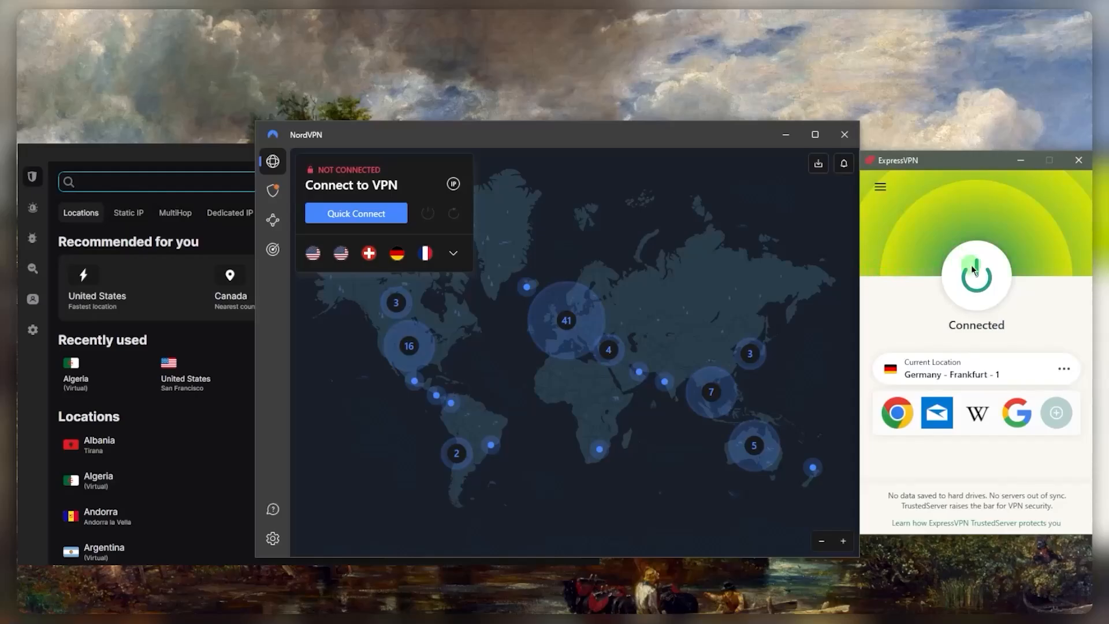
left_click(974, 275)
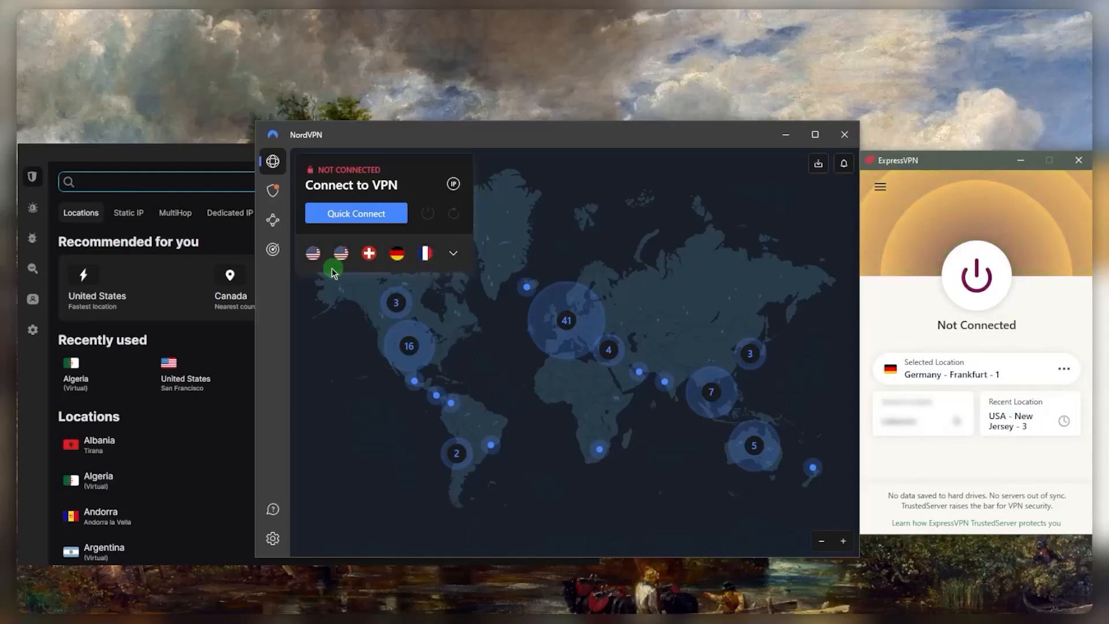
mouse_move(313, 253)
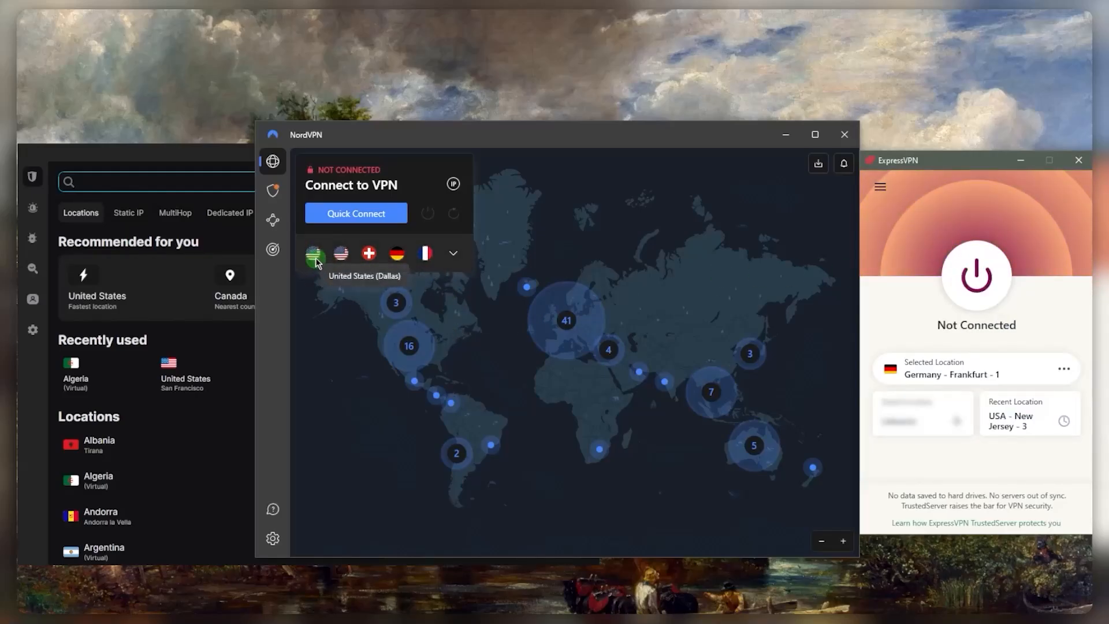
left_click(356, 213)
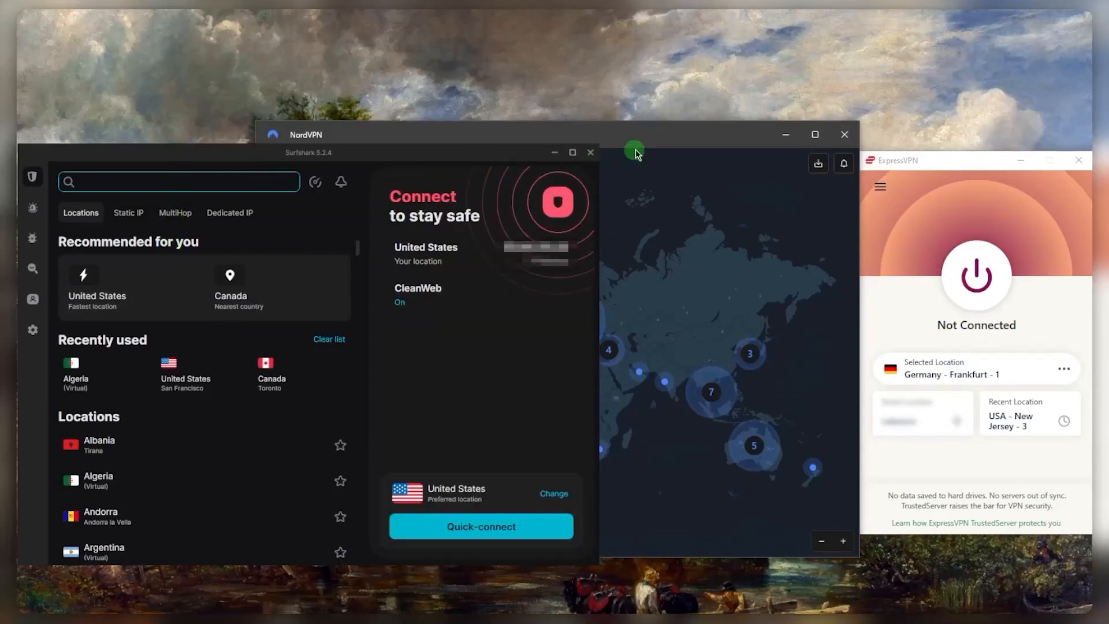
mouse_move(477, 249)
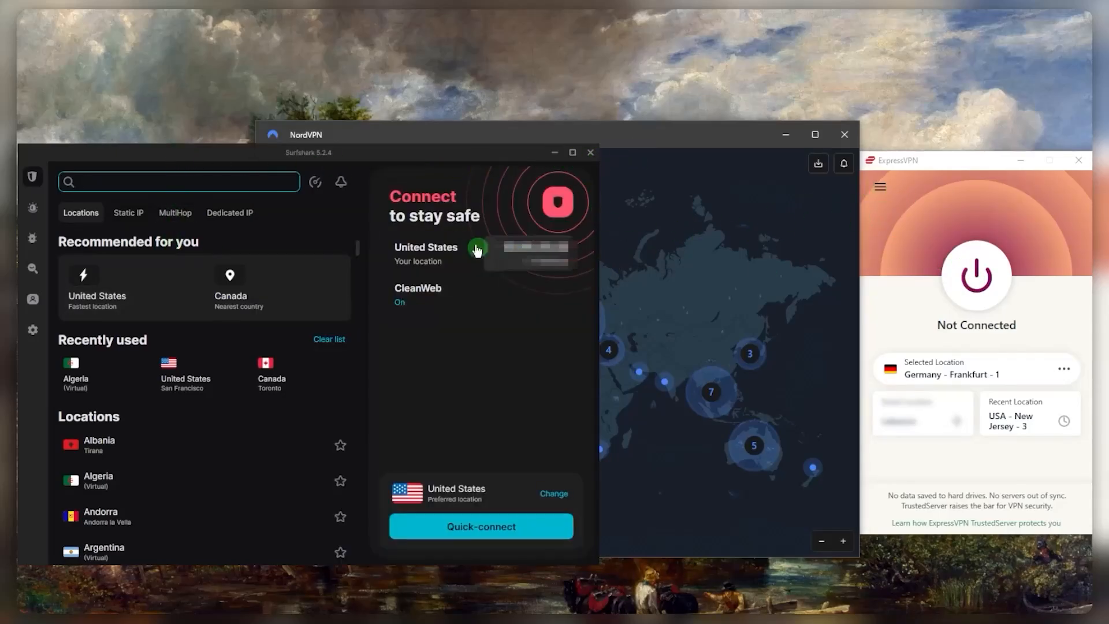
mouse_move(917, 220)
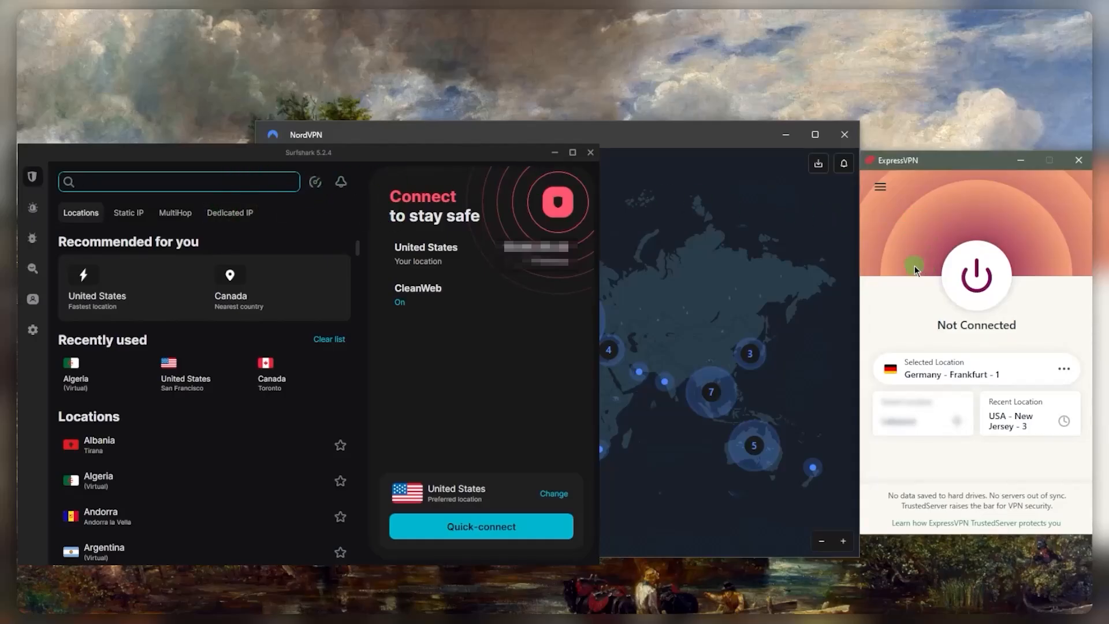
mouse_move(911, 232)
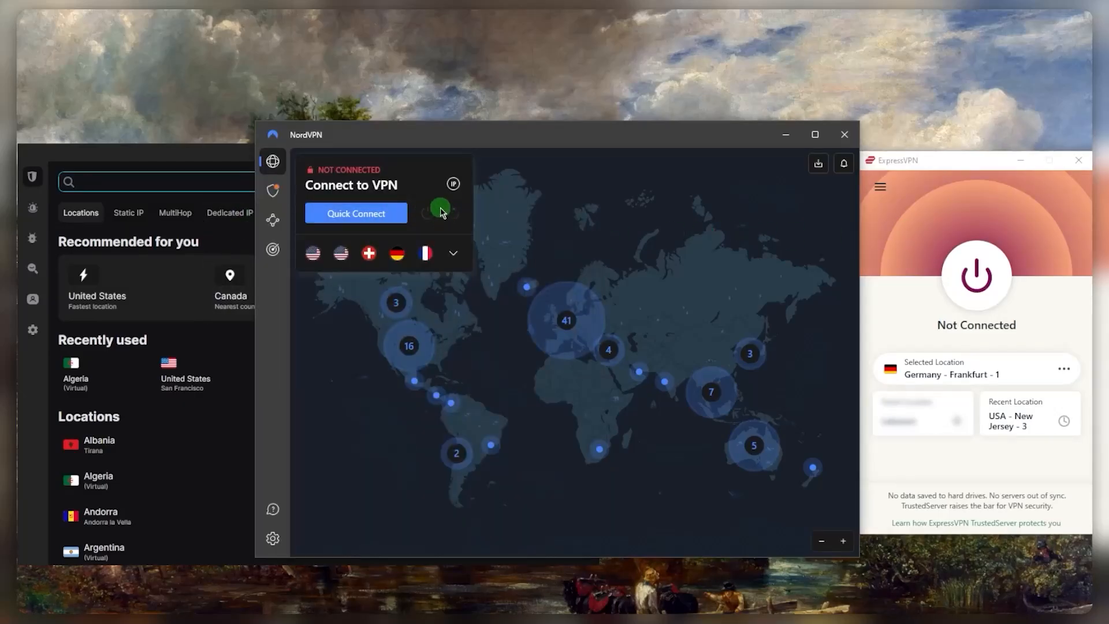
mouse_move(880, 311)
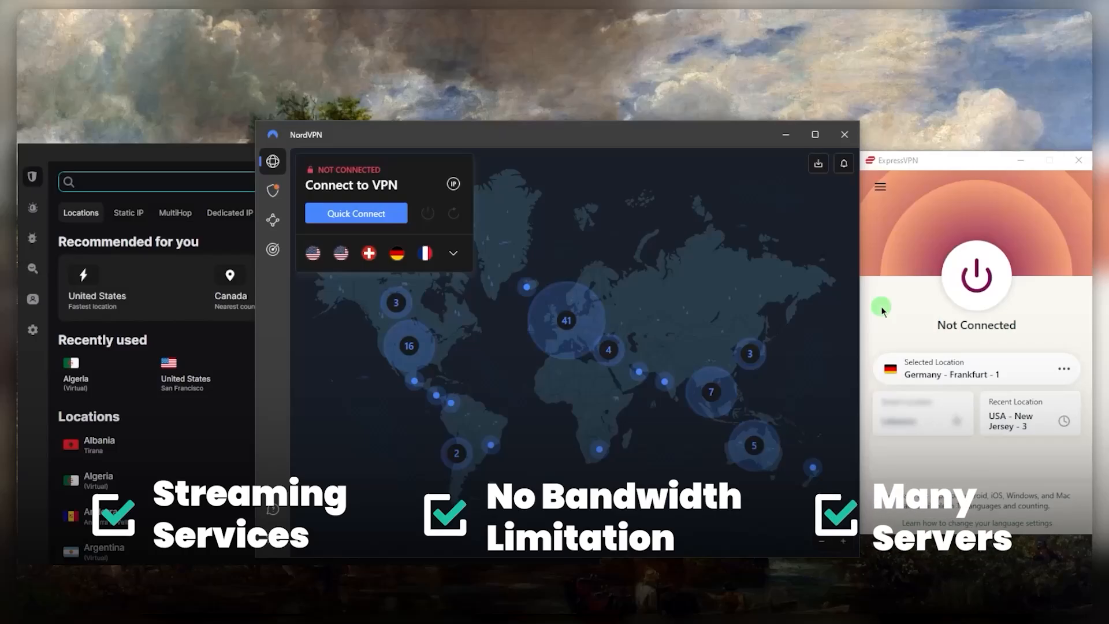
mouse_move(877, 311)
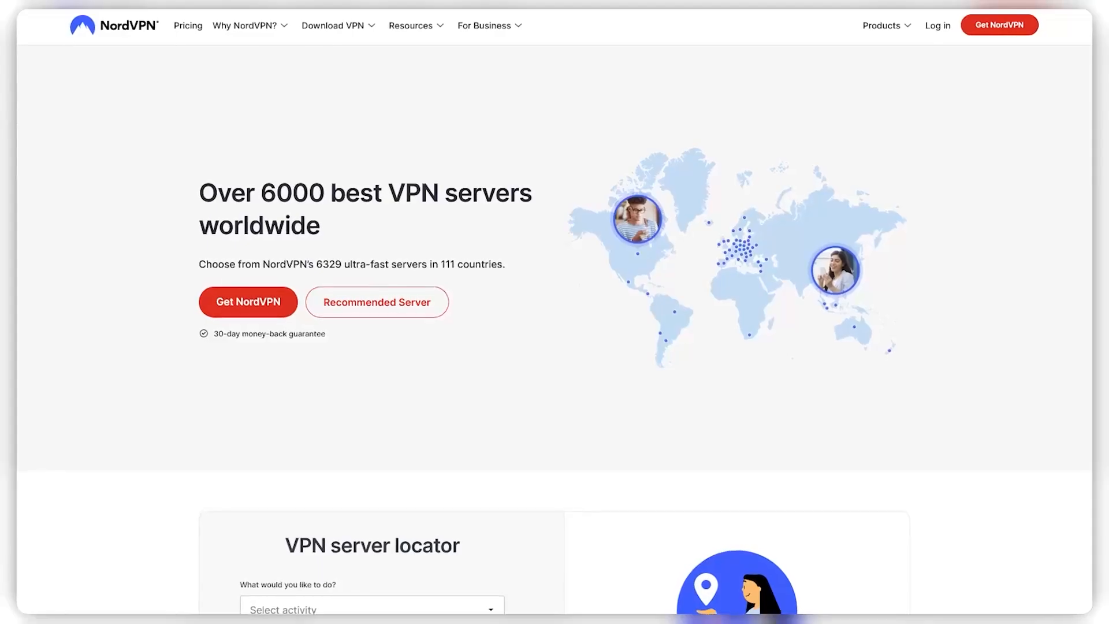
Scroll the NordVPN servers page showing over 6000 servers in 111 countries
scroll("up", 3)
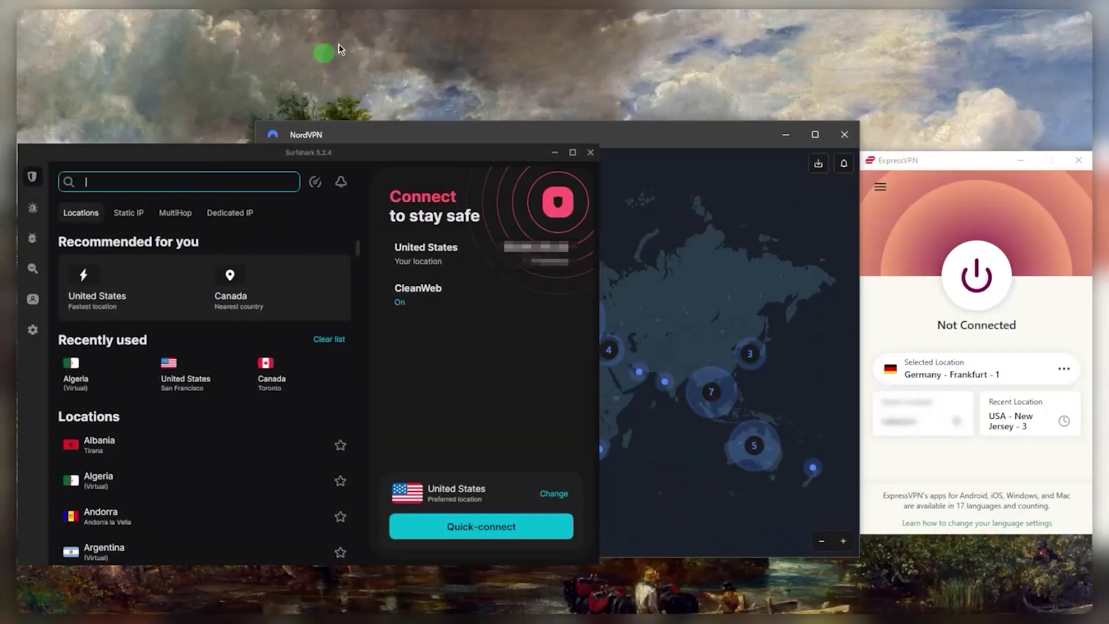
Open ExpressVPN's Options window on the General page from the hamburger menu
left_click(880, 186)
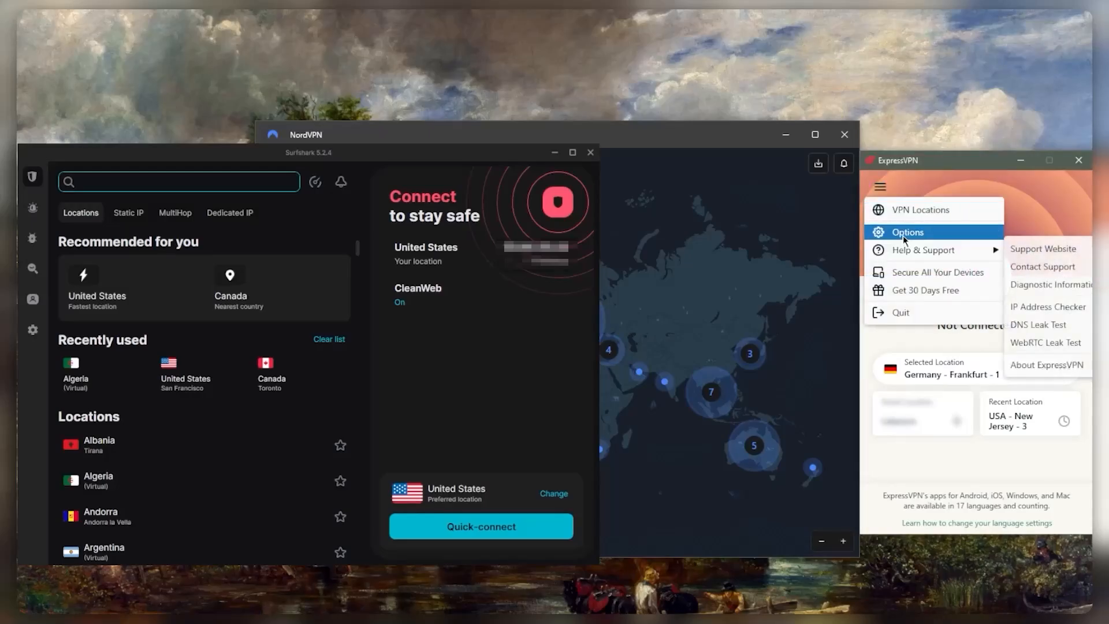
left_click(908, 232)
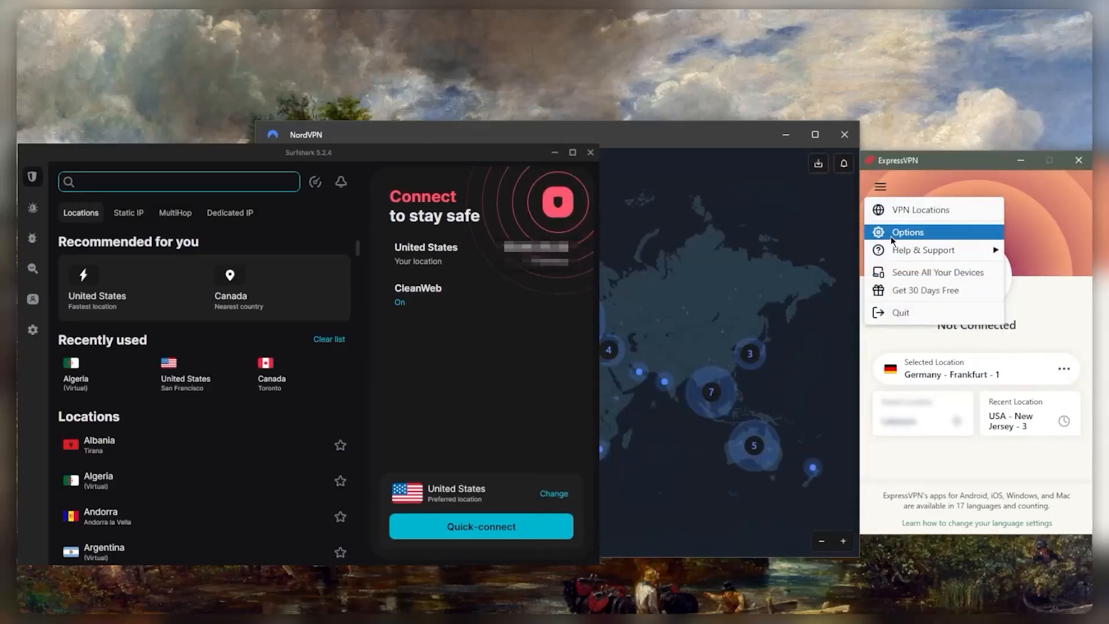
left_click(908, 232)
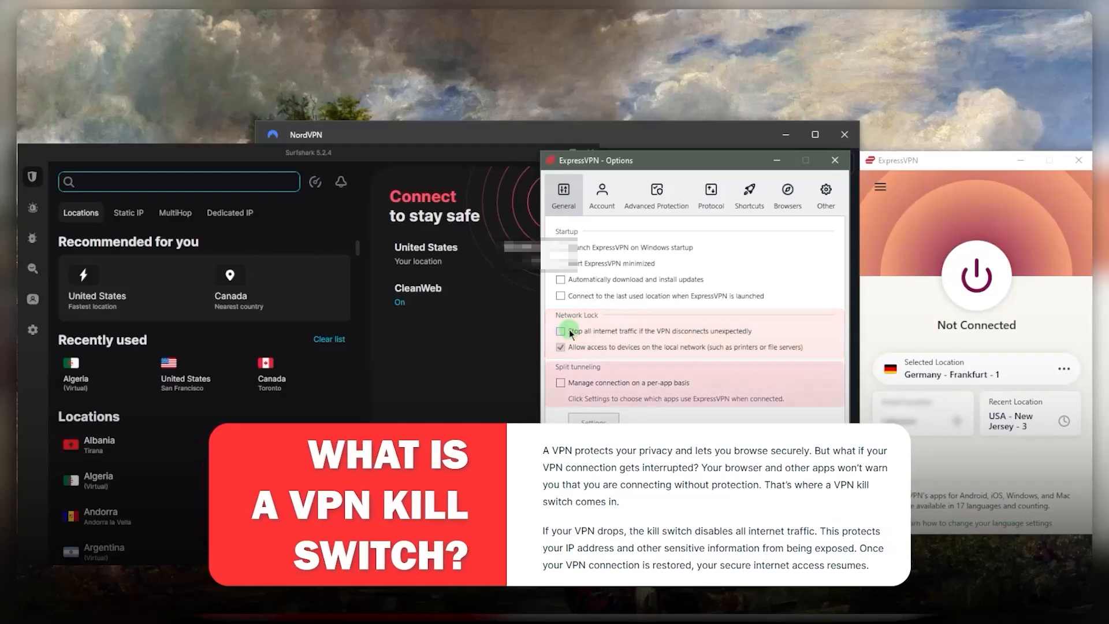
Set Split Tunneling to only allow selected apps, Google Chrome and qBittorrent, to use the VPN
left_click(593, 422)
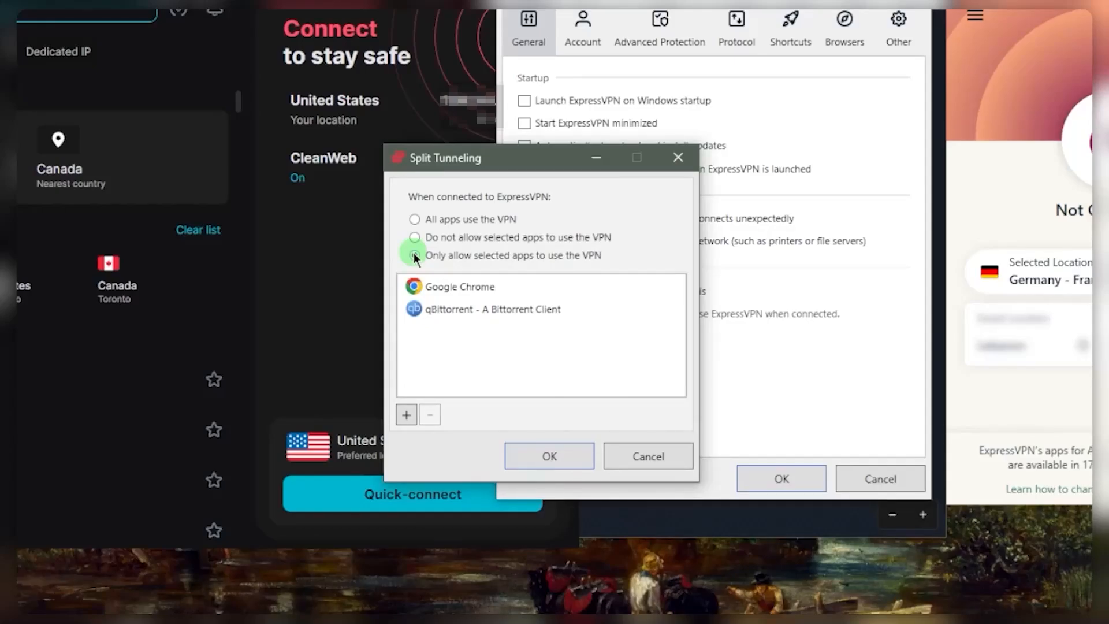
left_click(414, 255)
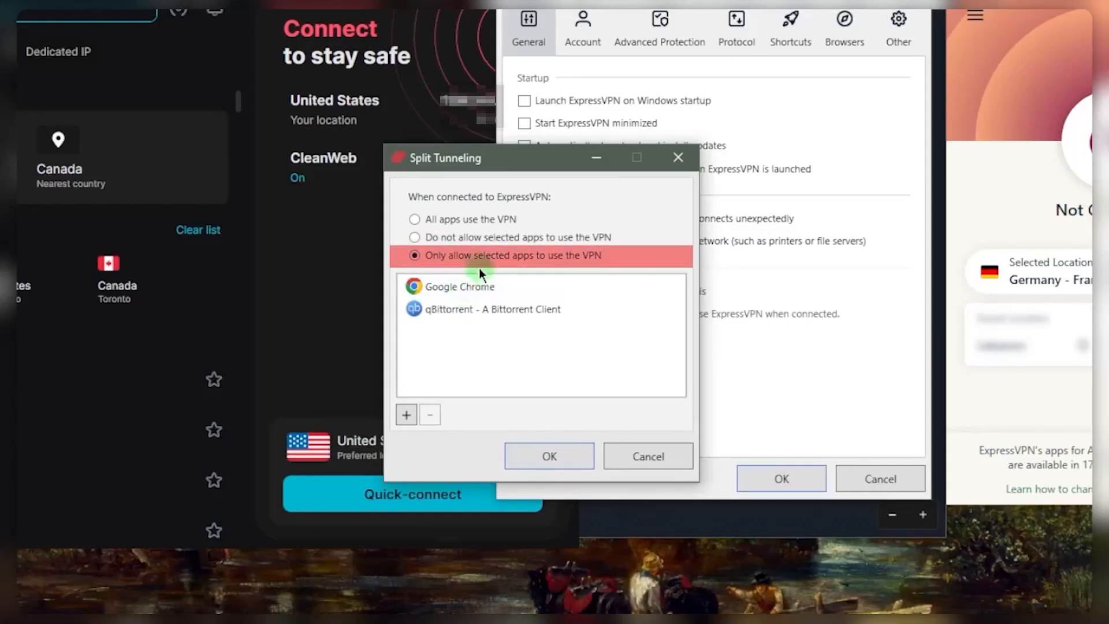
left_click(415, 237)
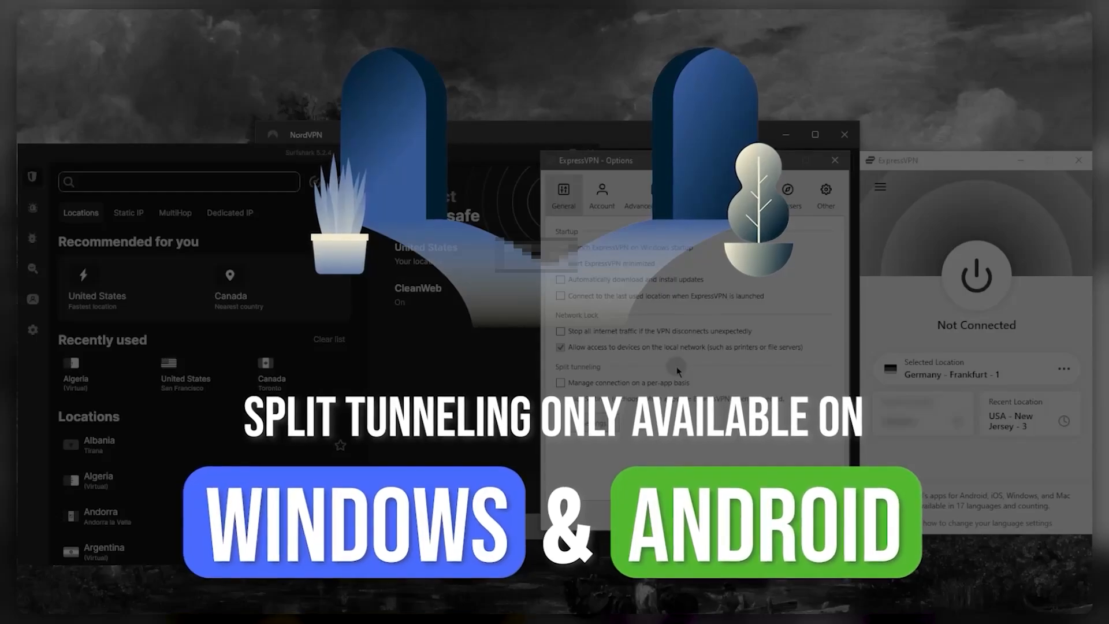
Enable Block trackers and Block malicious sites under Advanced Protection, then move to the Protocol settings
left_click(655, 194)
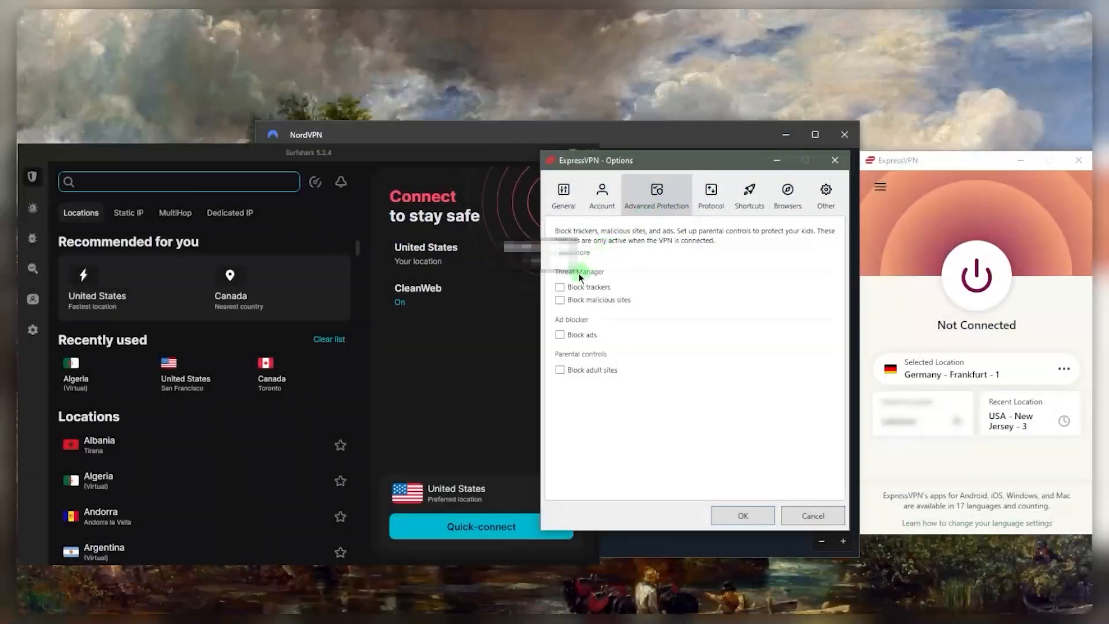
left_click(560, 286)
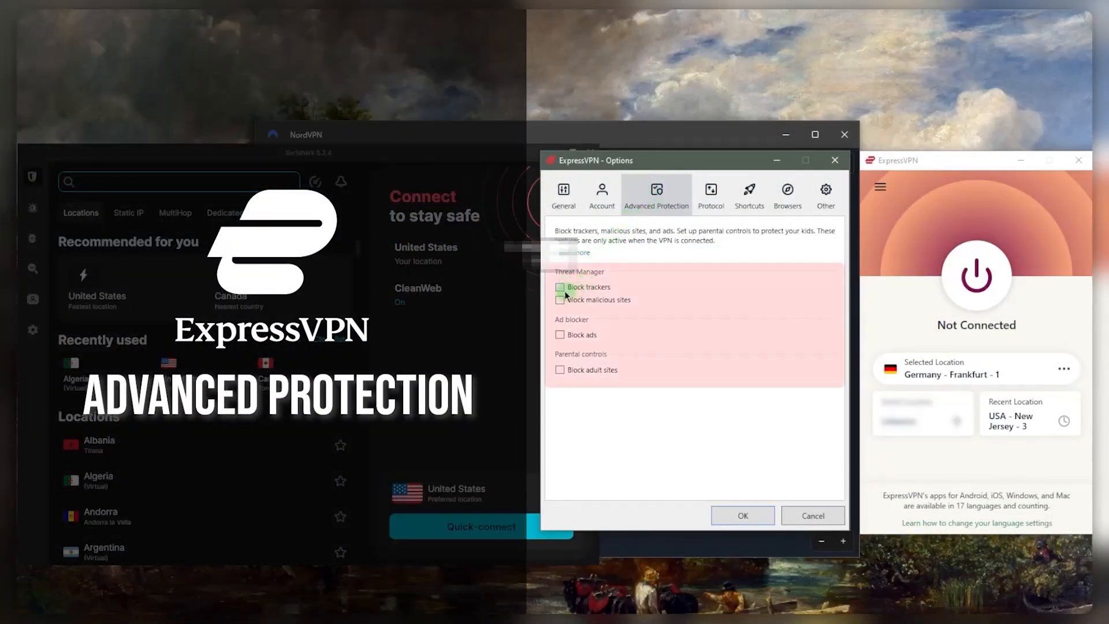
left_click(560, 287)
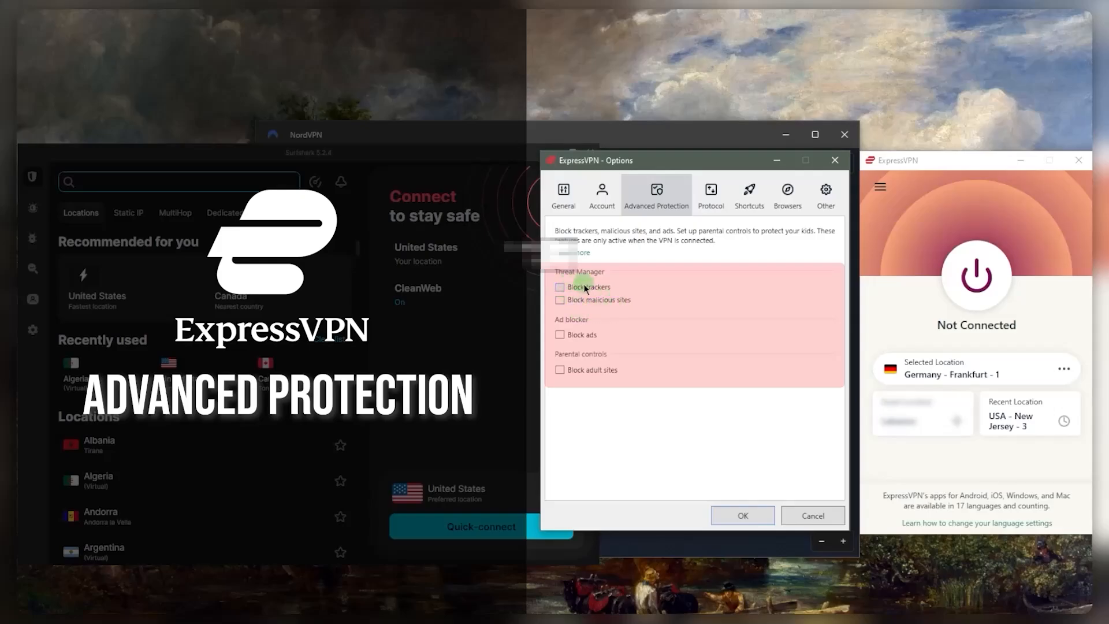
left_click(560, 288)
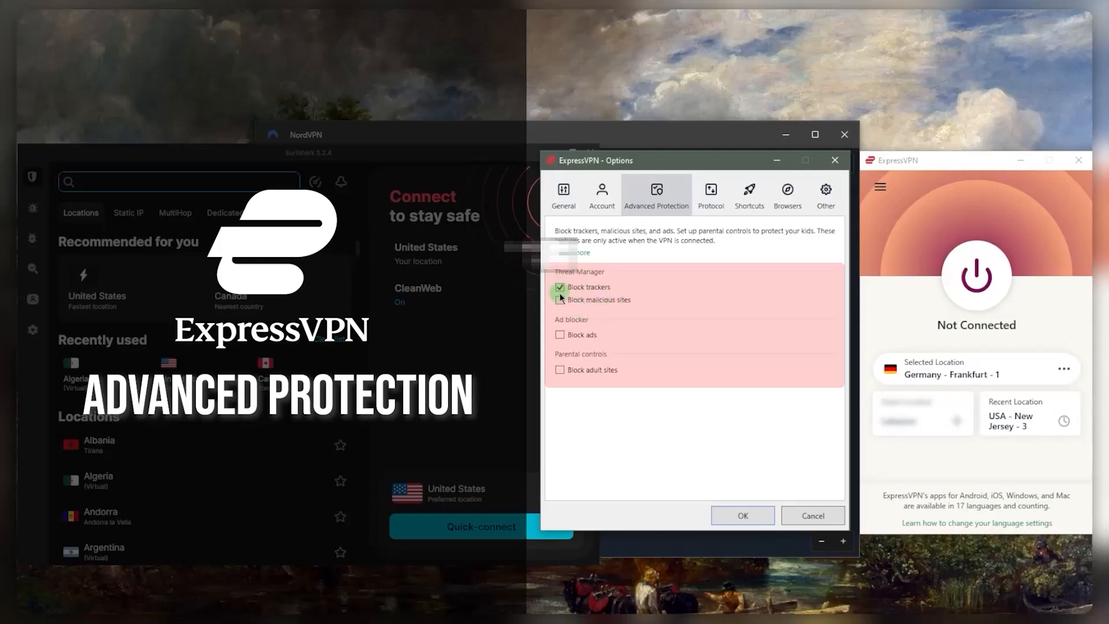
left_click(560, 335)
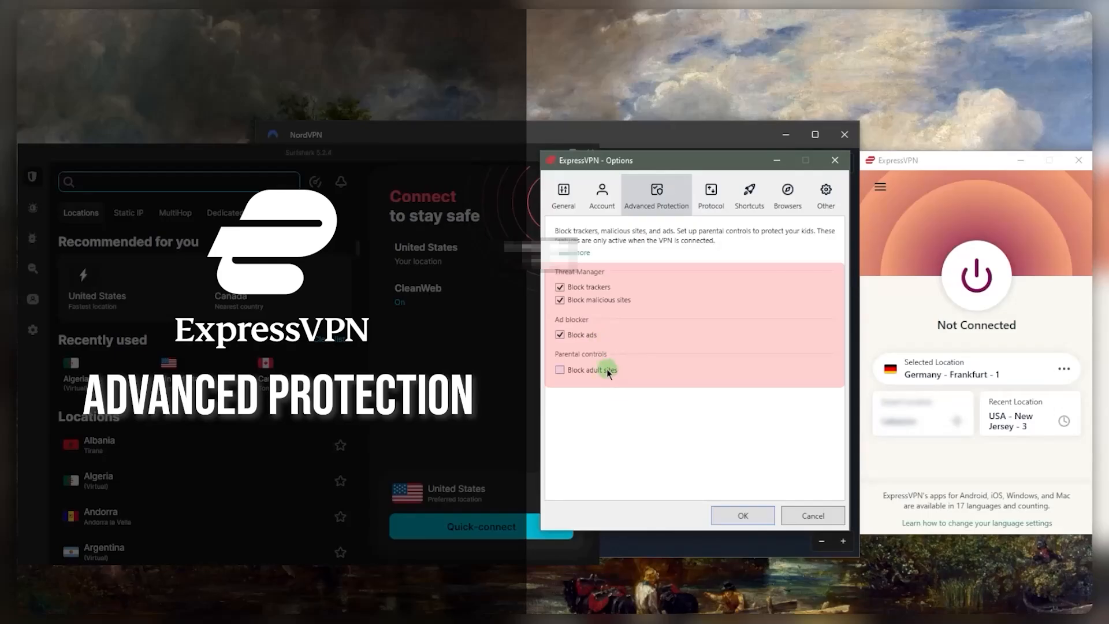
mouse_move(574, 380)
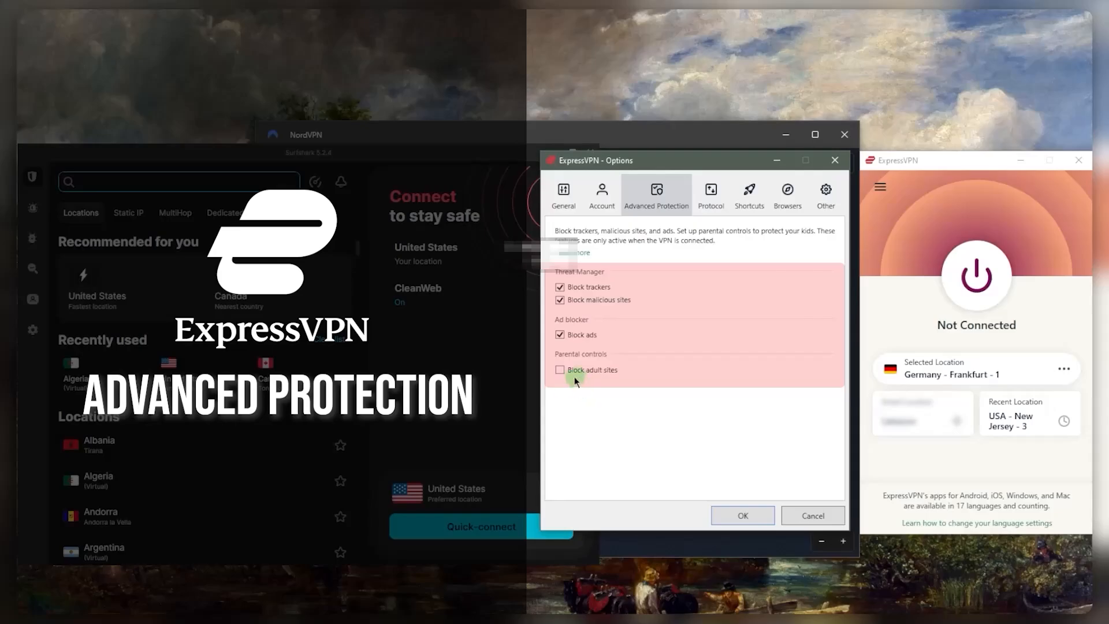
mouse_move(562, 359)
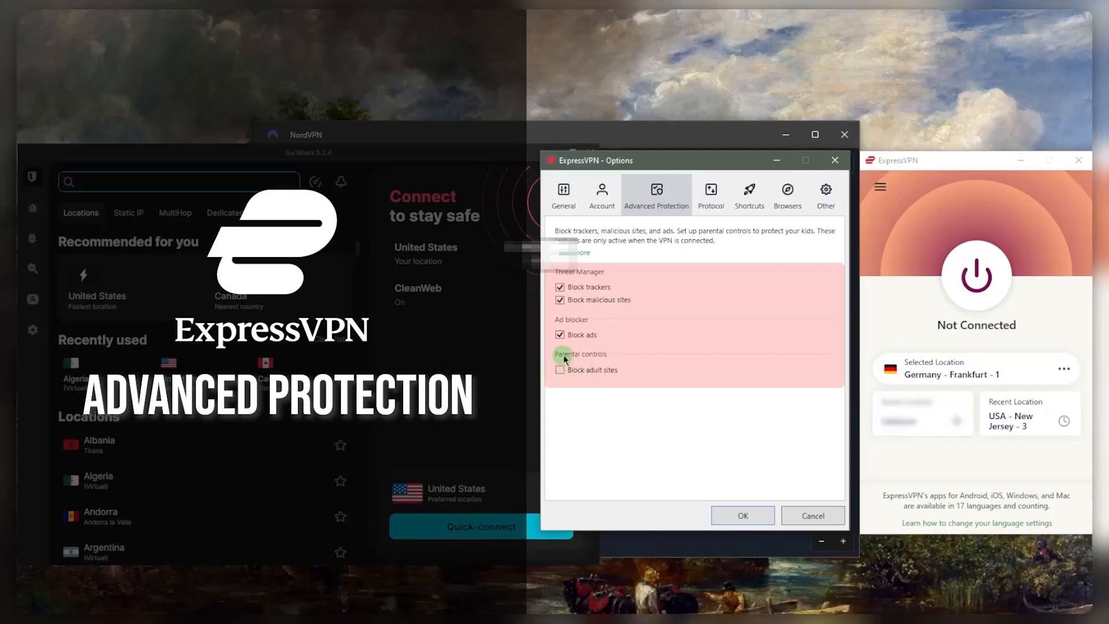
left_click(710, 190)
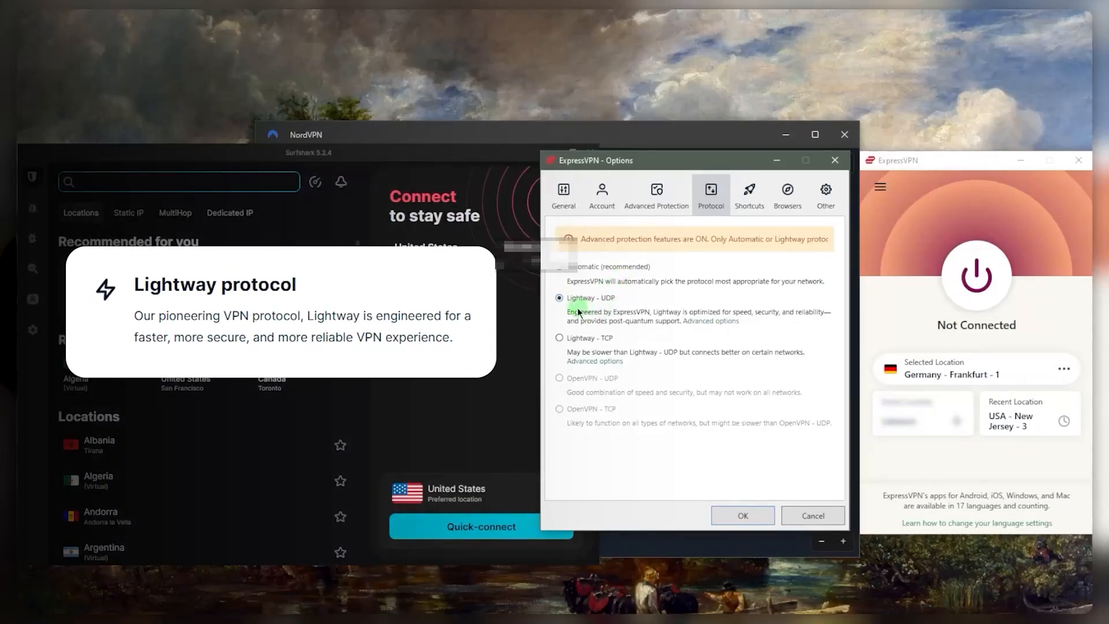
mouse_move(749, 194)
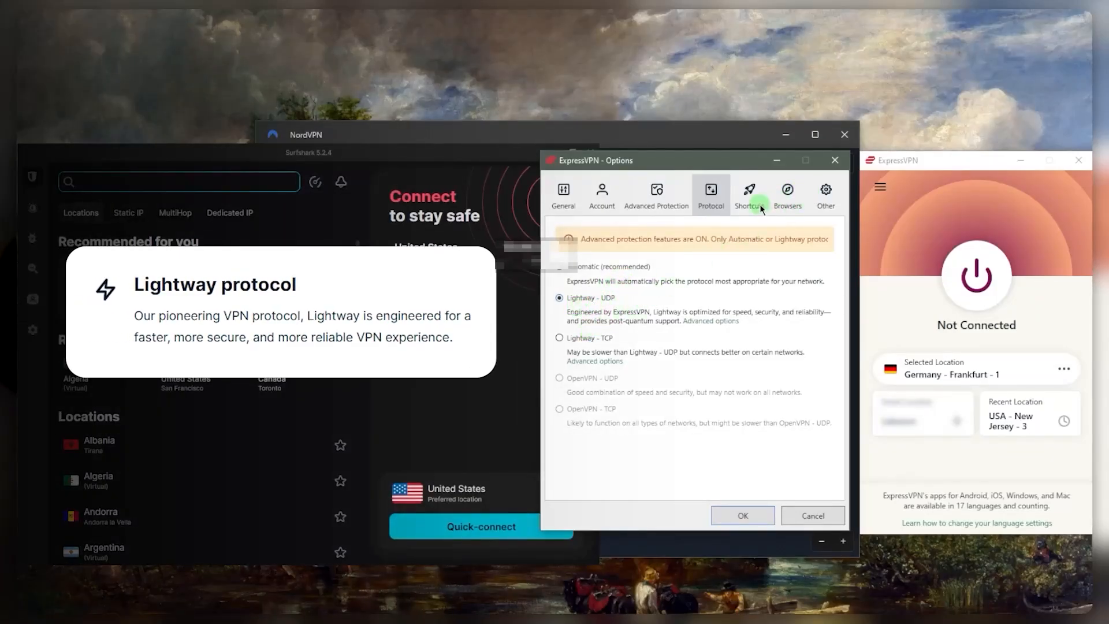
Review the Shortcuts and Browsers settings and go back to General
left_click(749, 194)
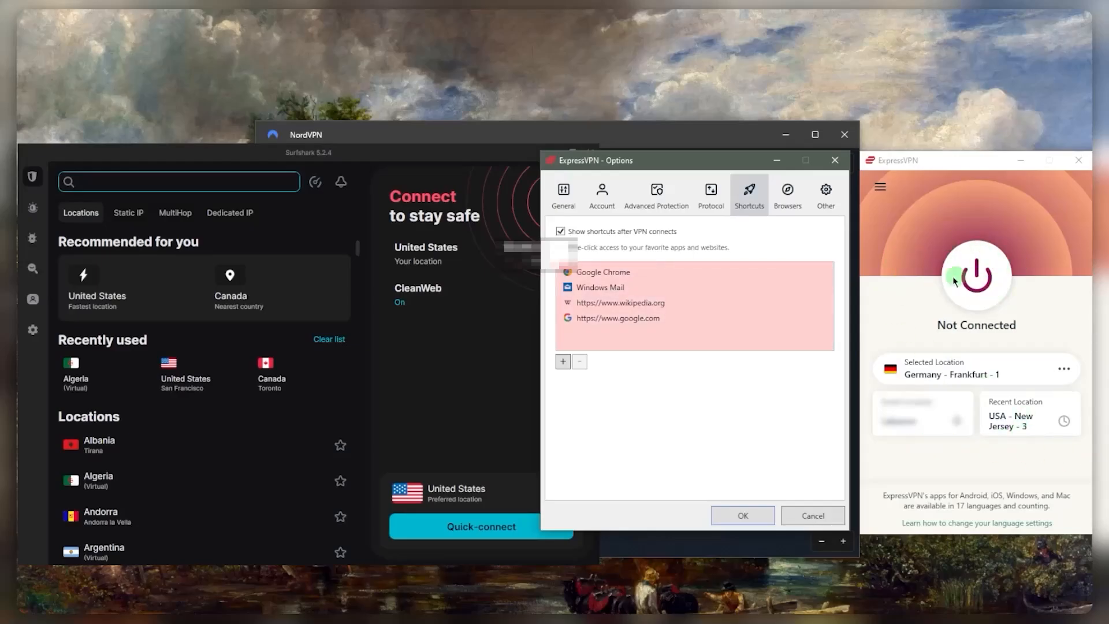
mouse_move(786, 197)
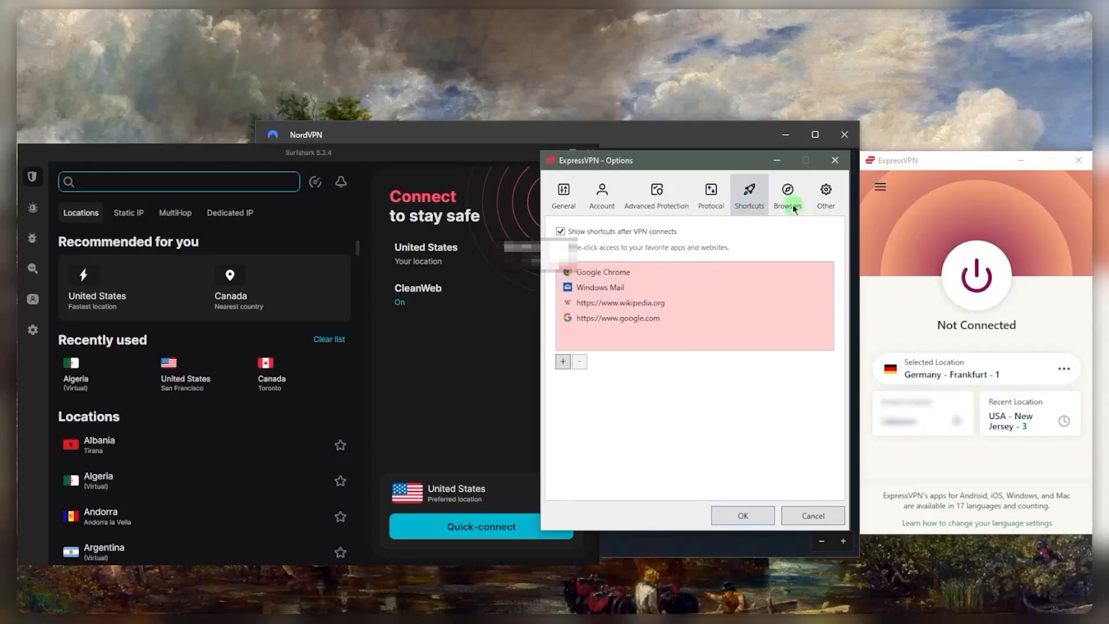
left_click(786, 193)
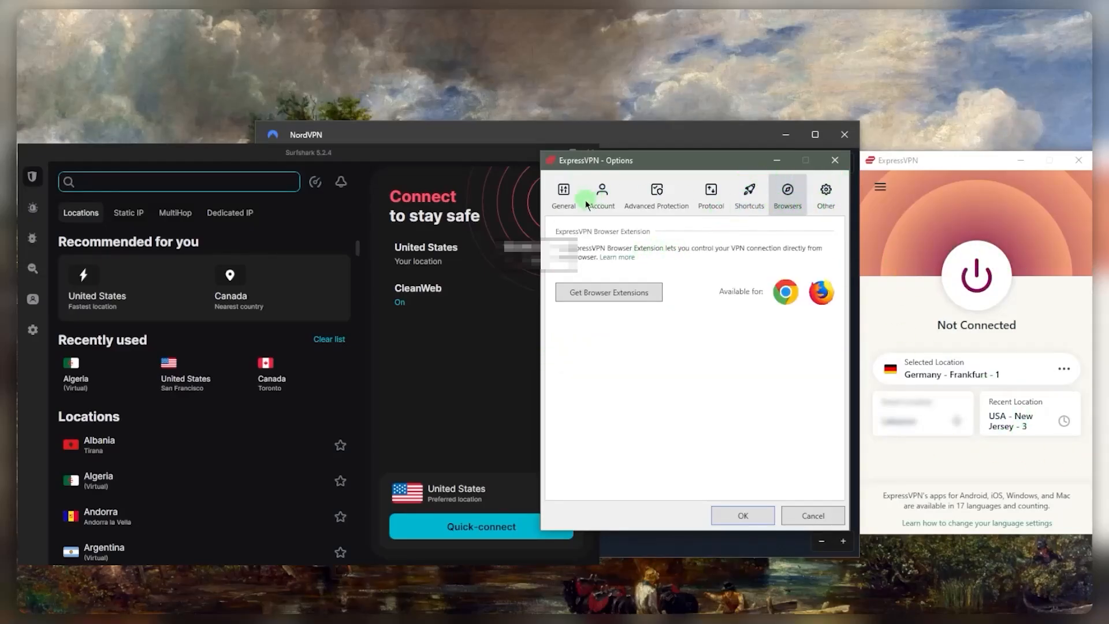
left_click(562, 193)
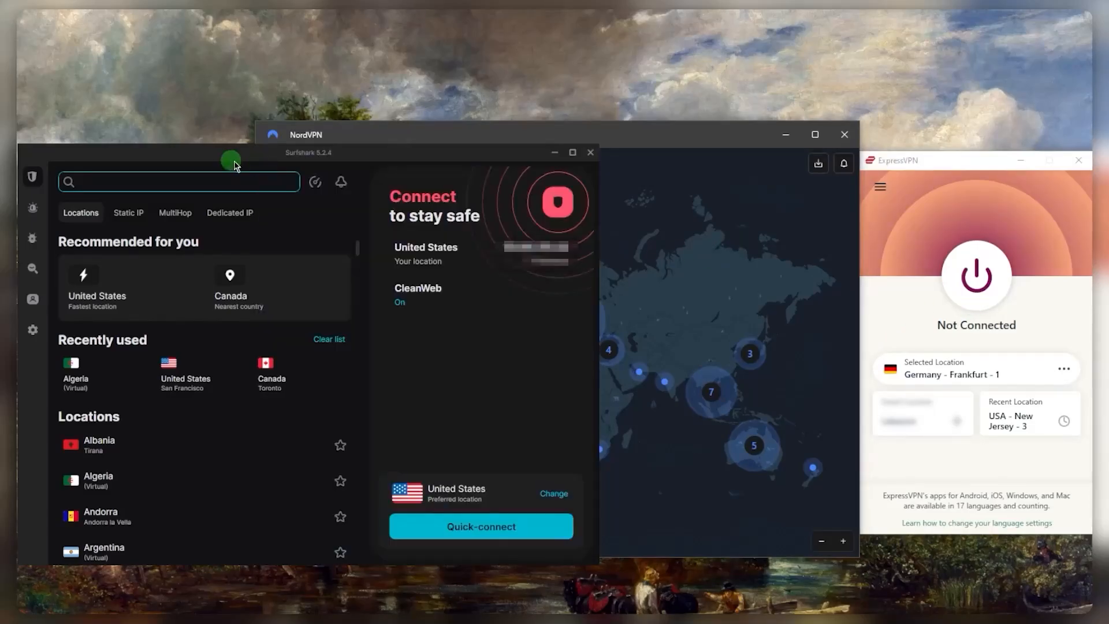
mouse_move(892, 236)
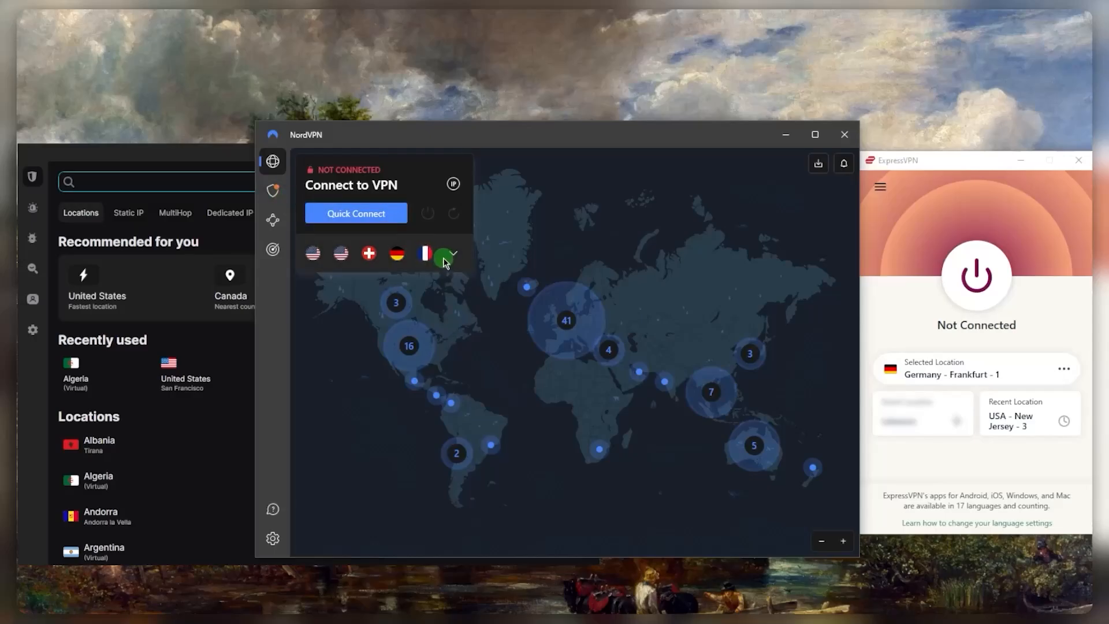
Show NordVPN's Threat Protection with web protection off and file protection on
left_click(273, 191)
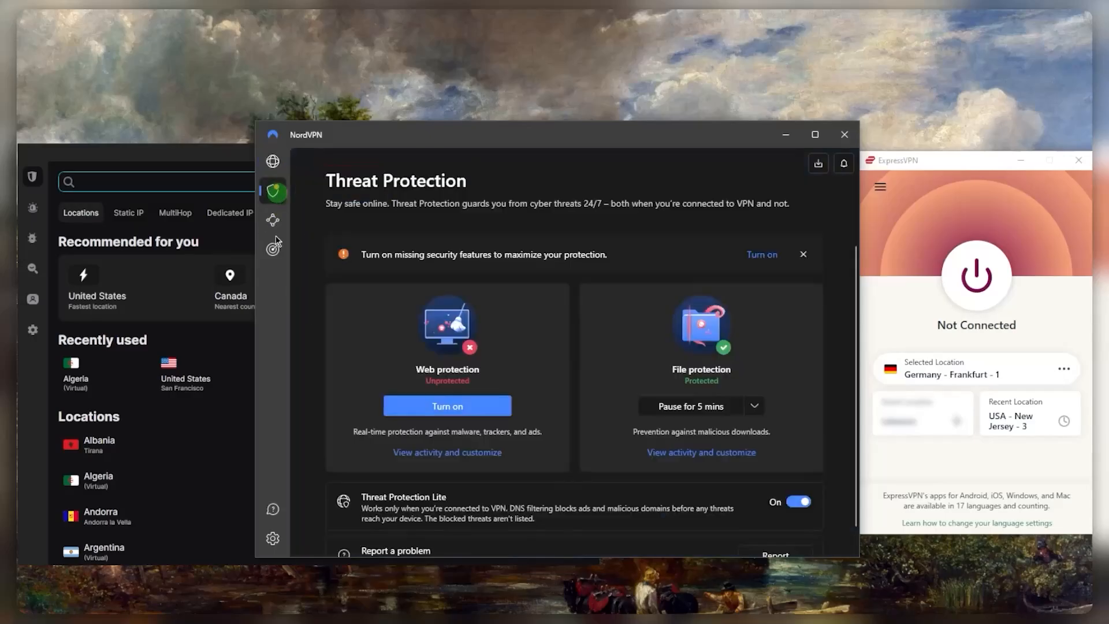
left_click(273, 161)
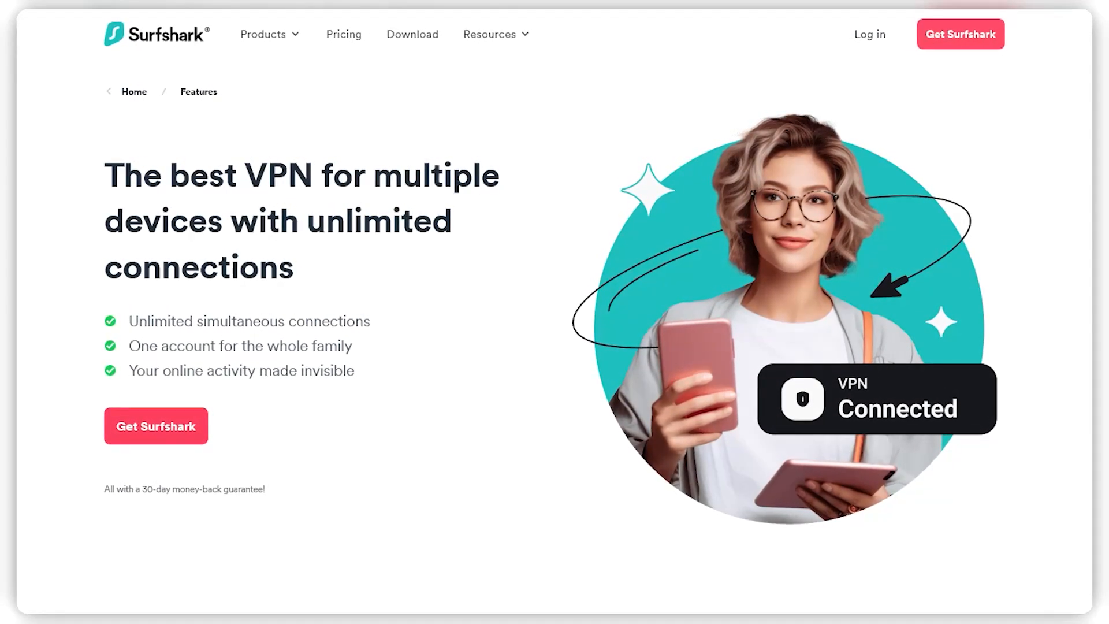
Scroll through Surfshark's 'Why do you need a VPN for multiple devices?' sections
scroll("down", 3)
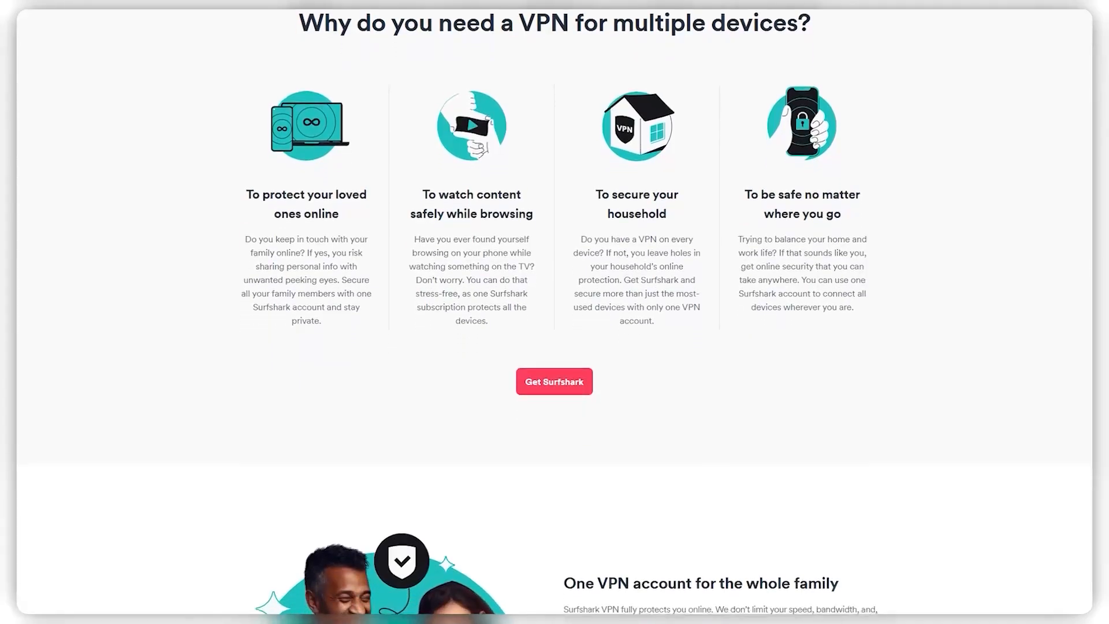
scroll("down", 3)
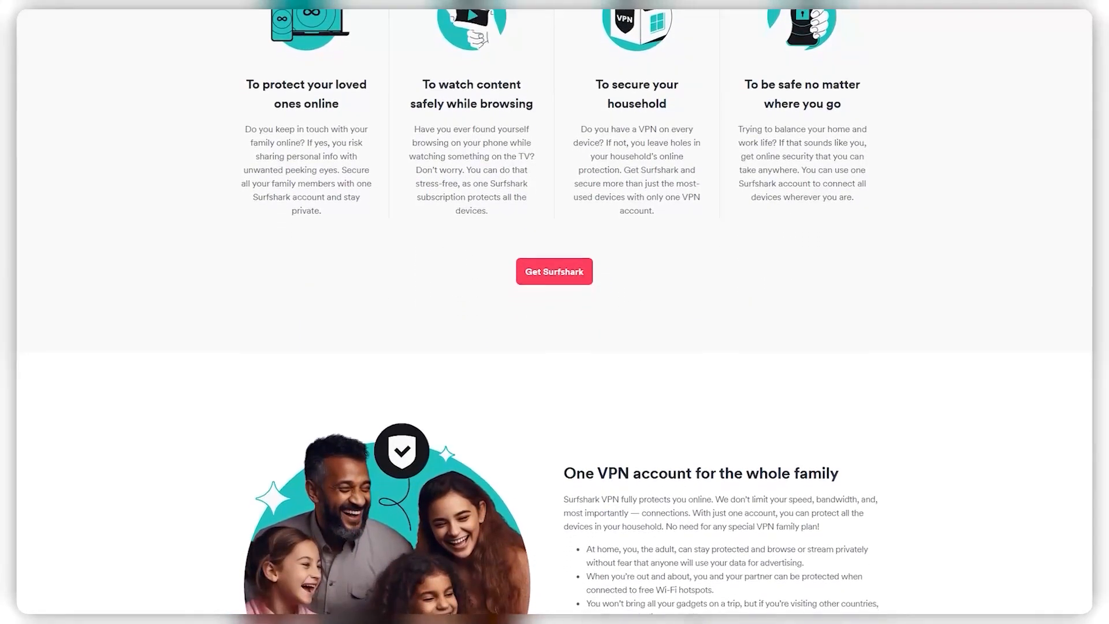
scroll("down", 3)
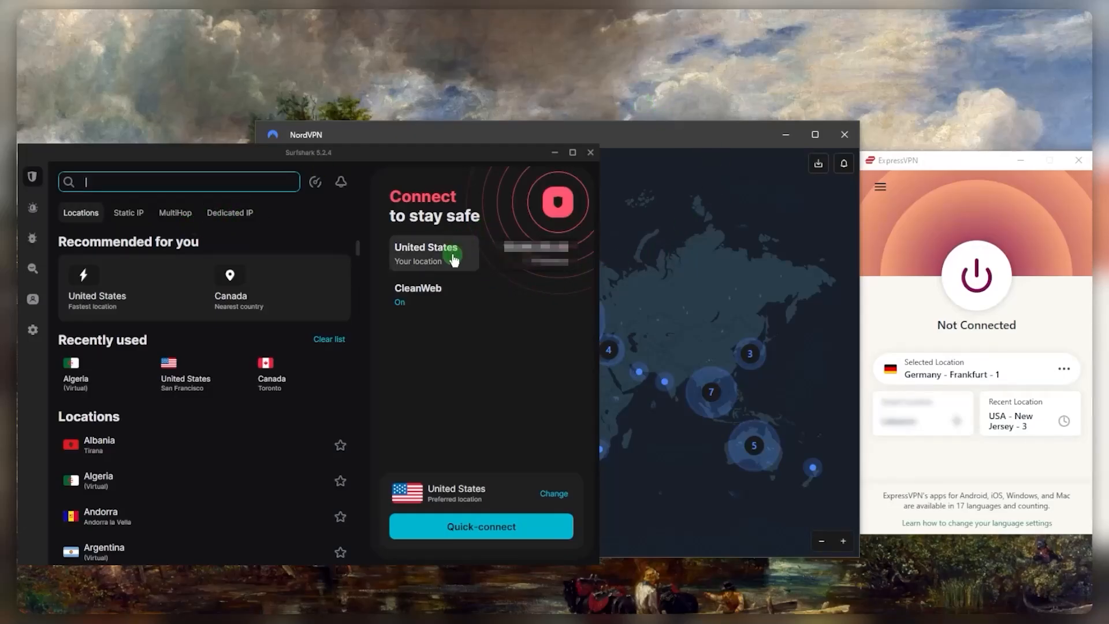
mouse_move(820, 271)
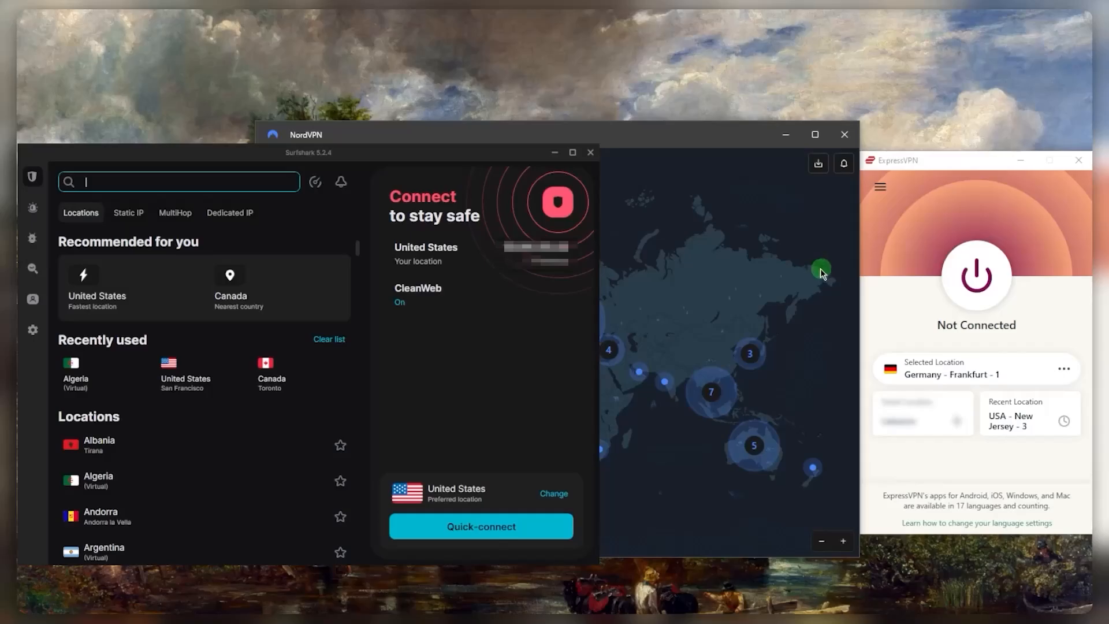
mouse_move(531, 334)
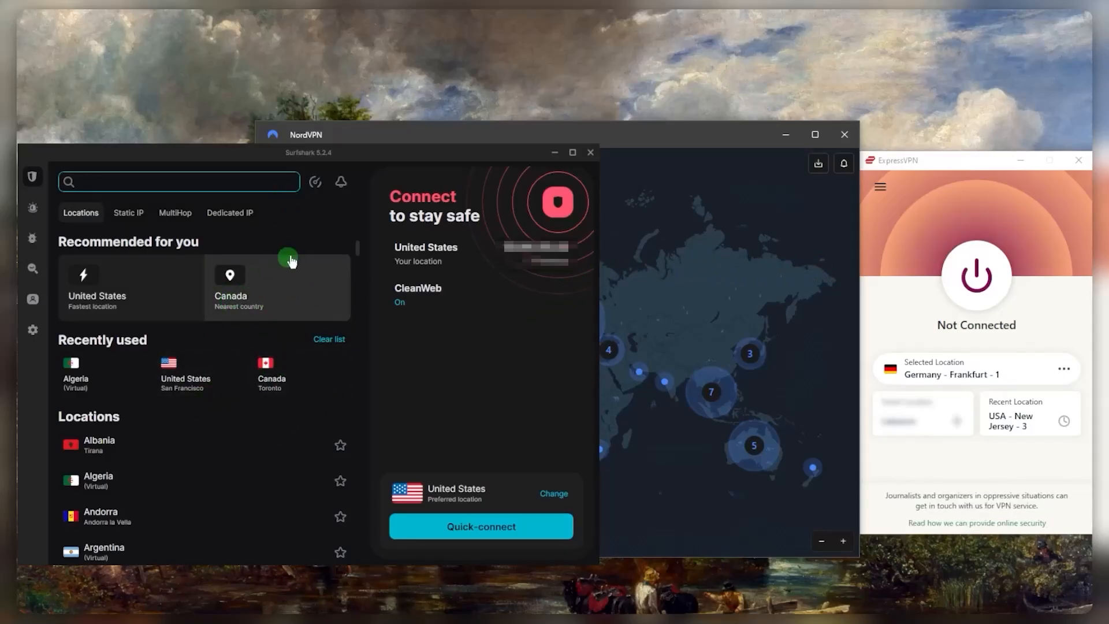
mouse_move(278, 347)
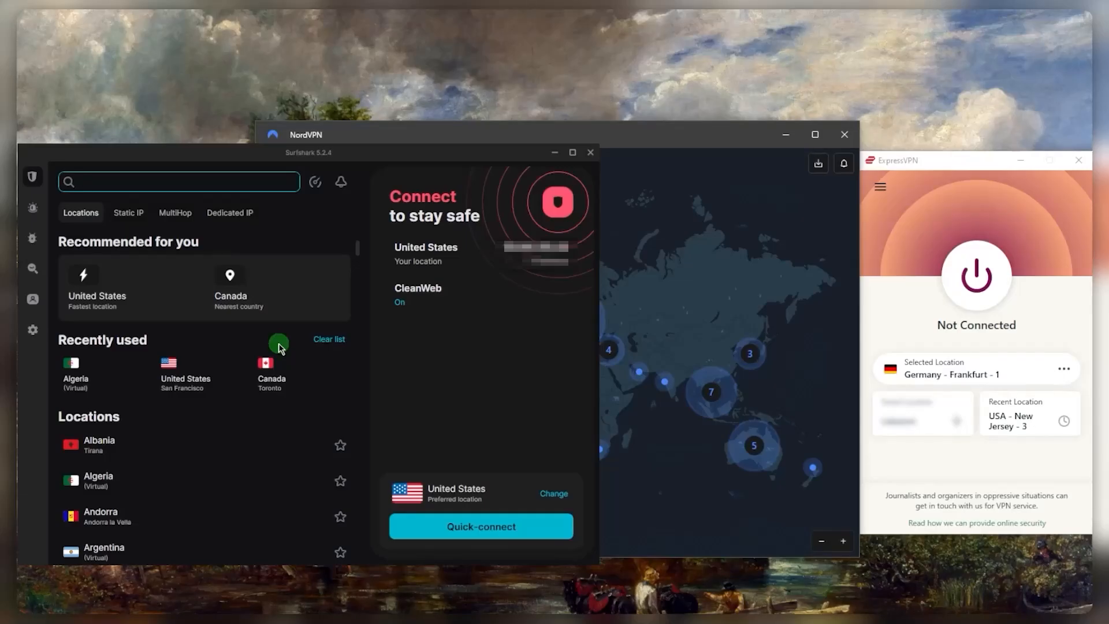
mouse_move(678, 256)
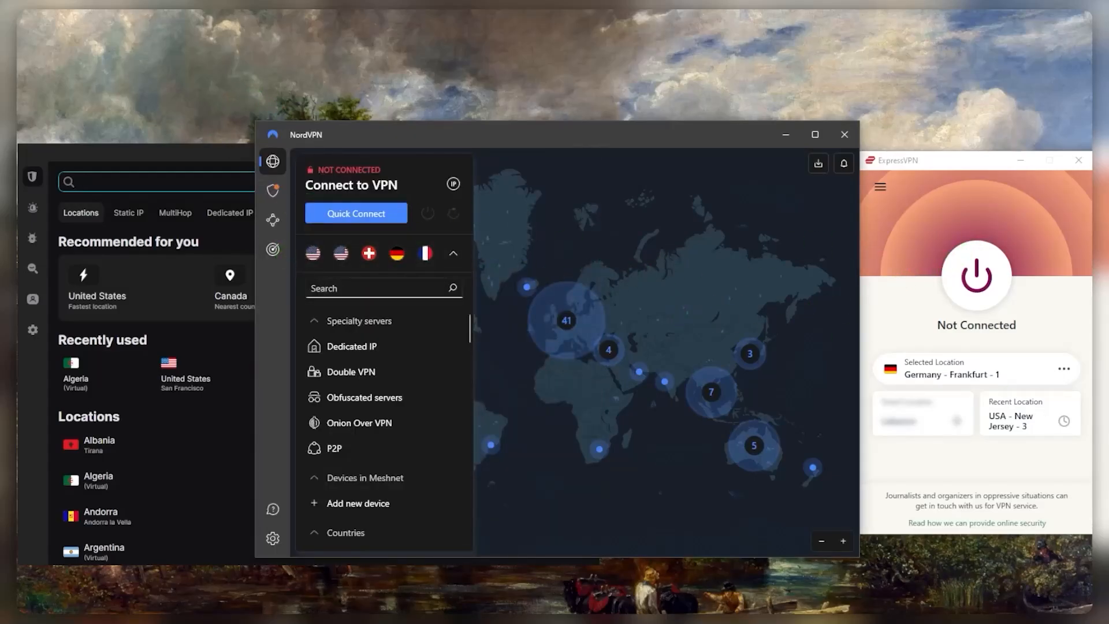
mouse_move(834, 292)
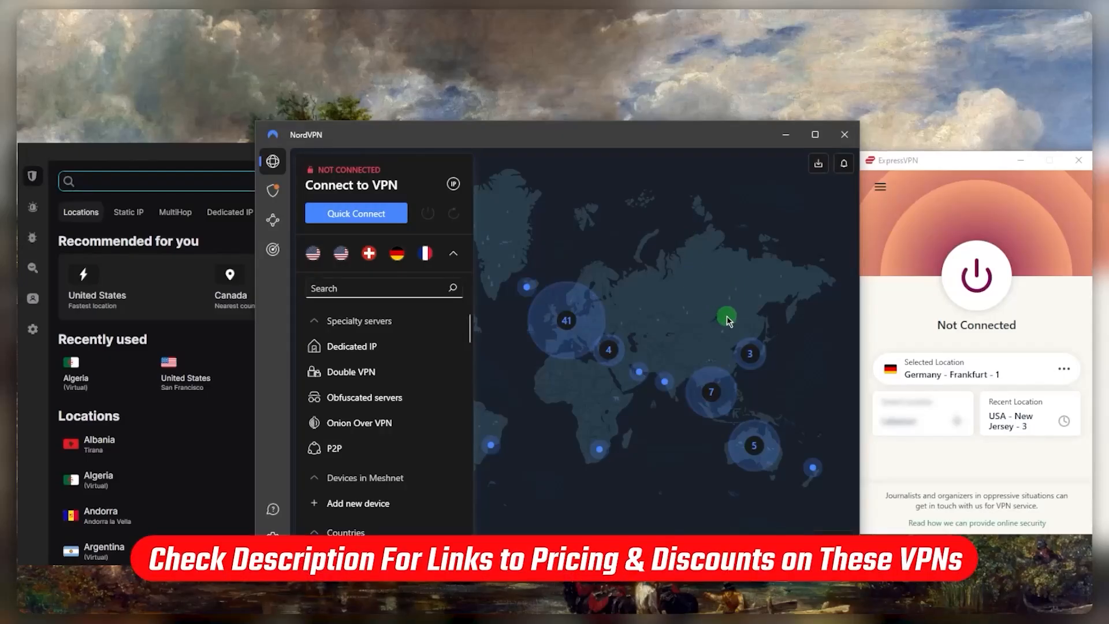
mouse_move(776, 274)
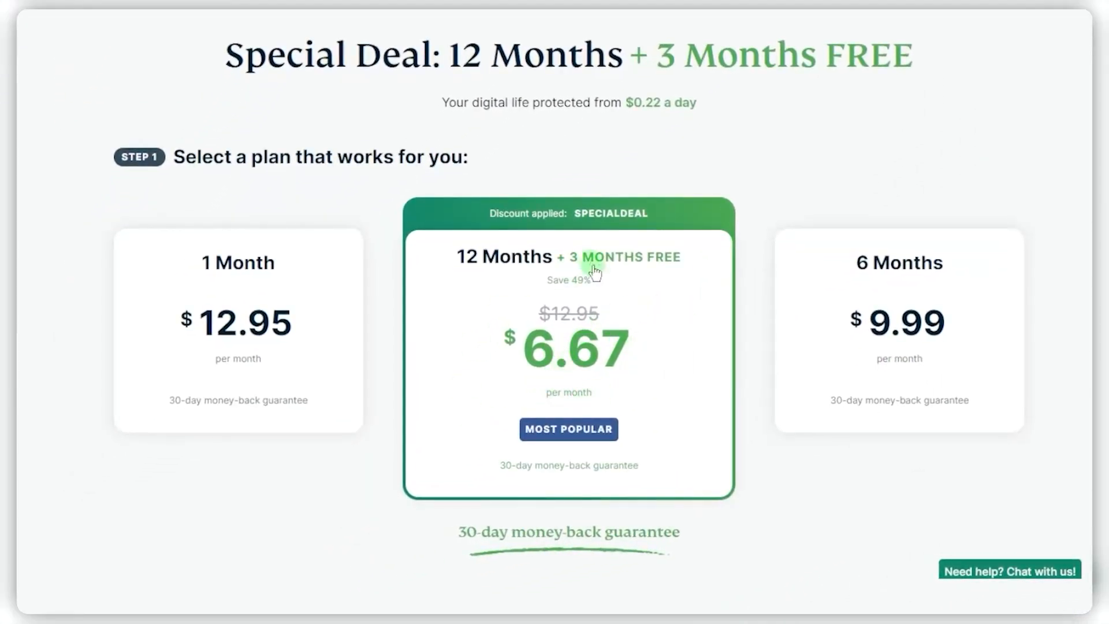
Highlight the 1 Month $12.95 plan and reveal the USD note and email step below
left_click(237, 382)
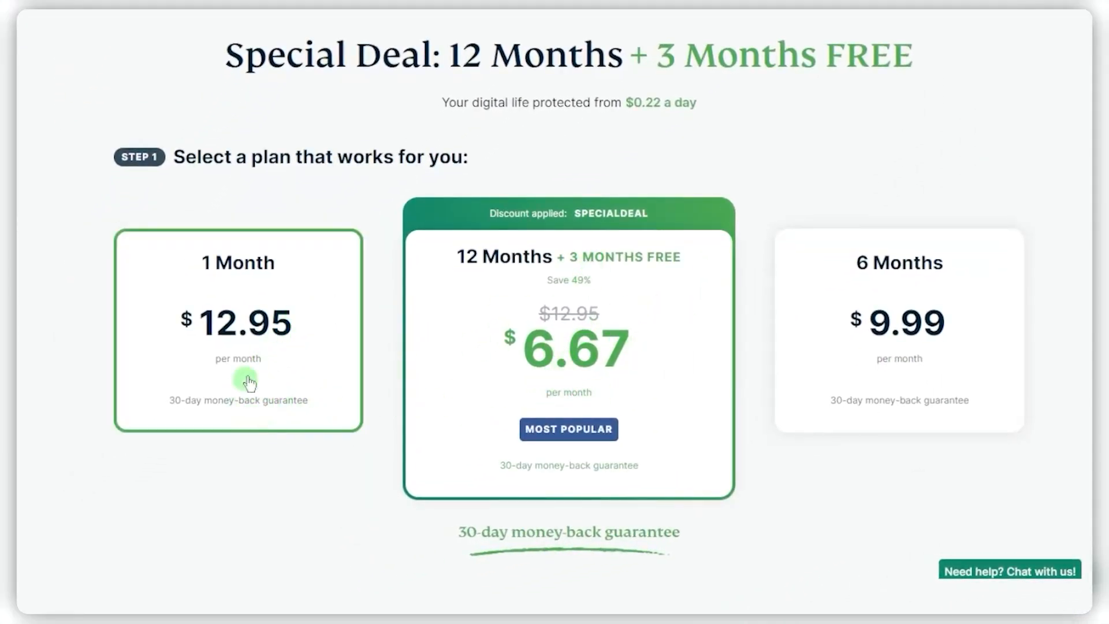
mouse_move(267, 367)
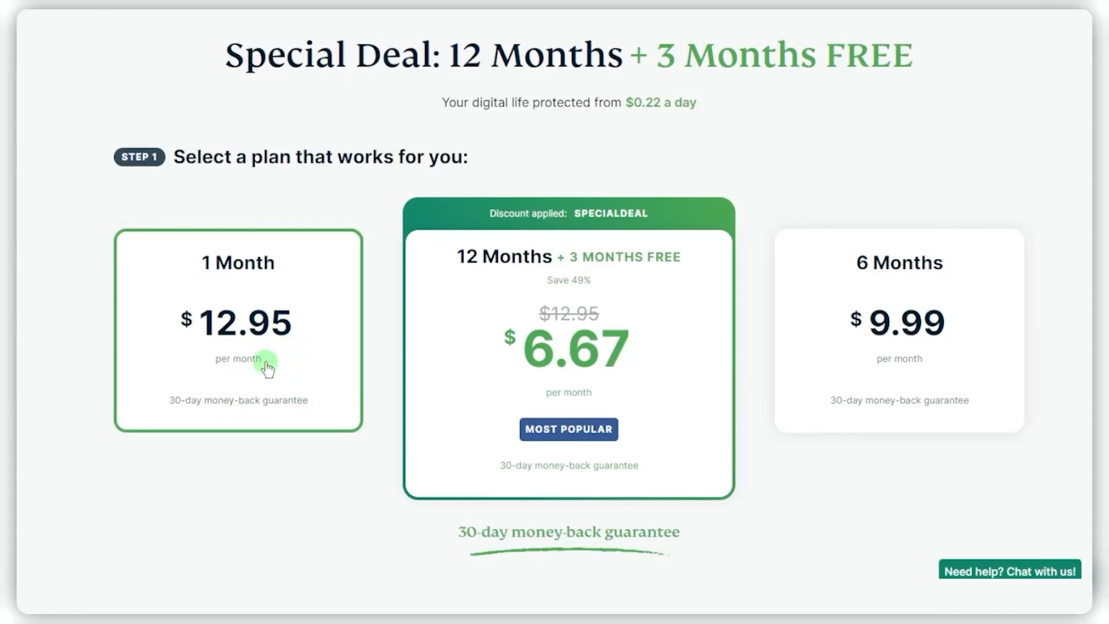
mouse_move(288, 467)
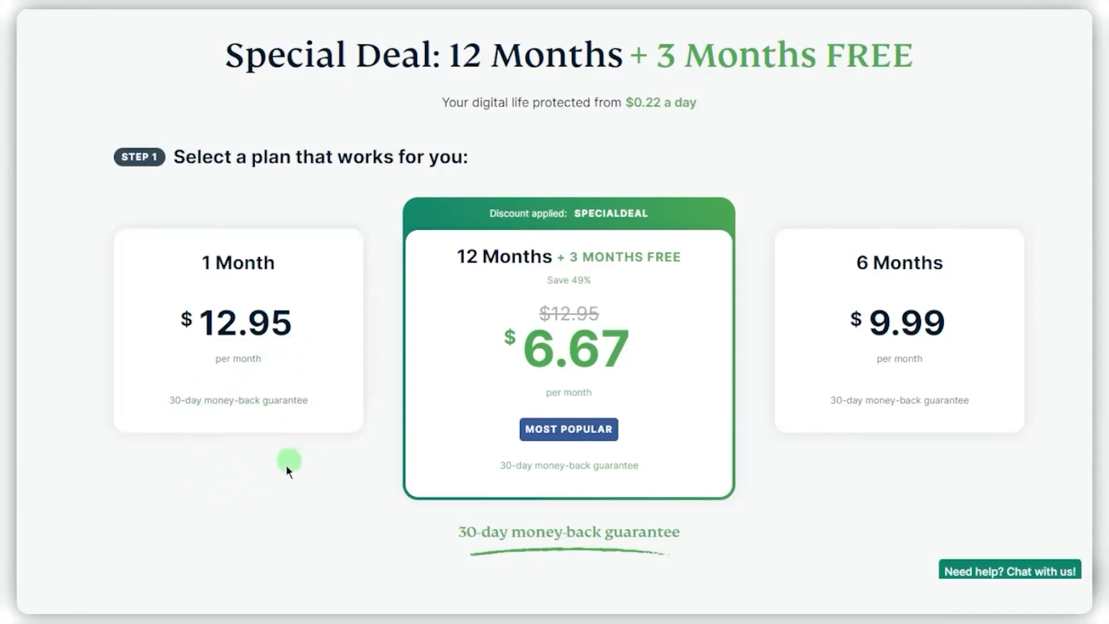
mouse_move(202, 453)
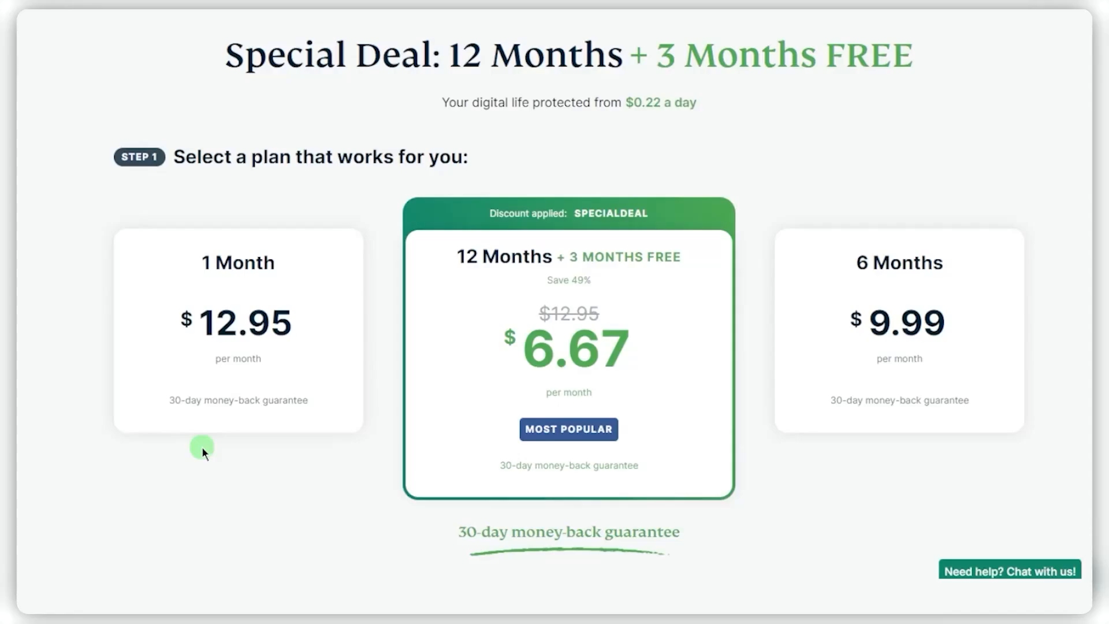
mouse_move(188, 515)
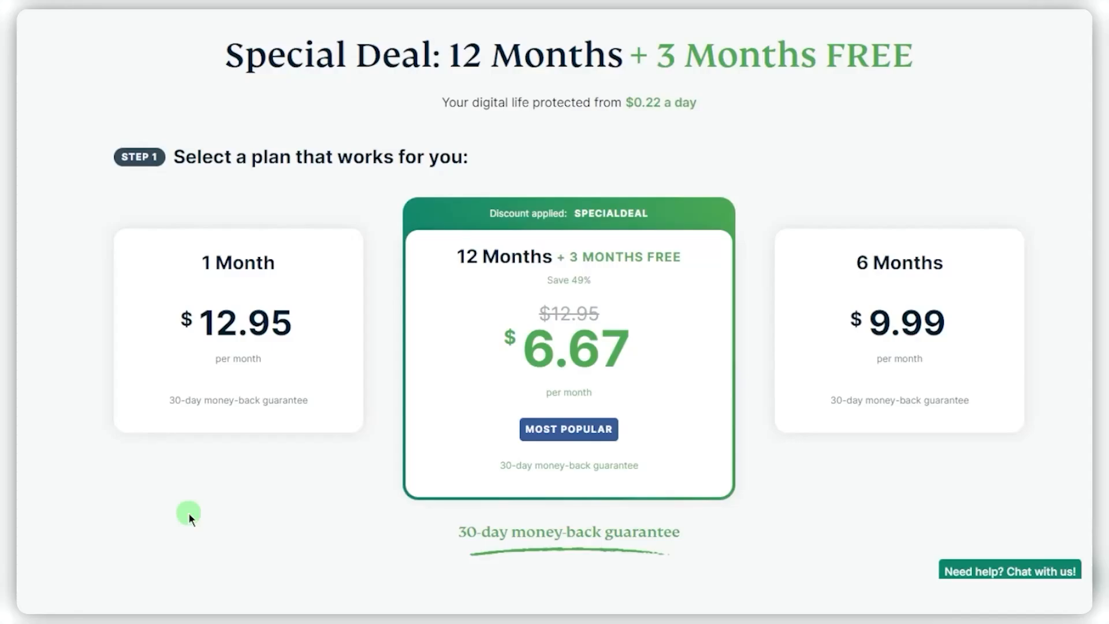
mouse_move(630, 319)
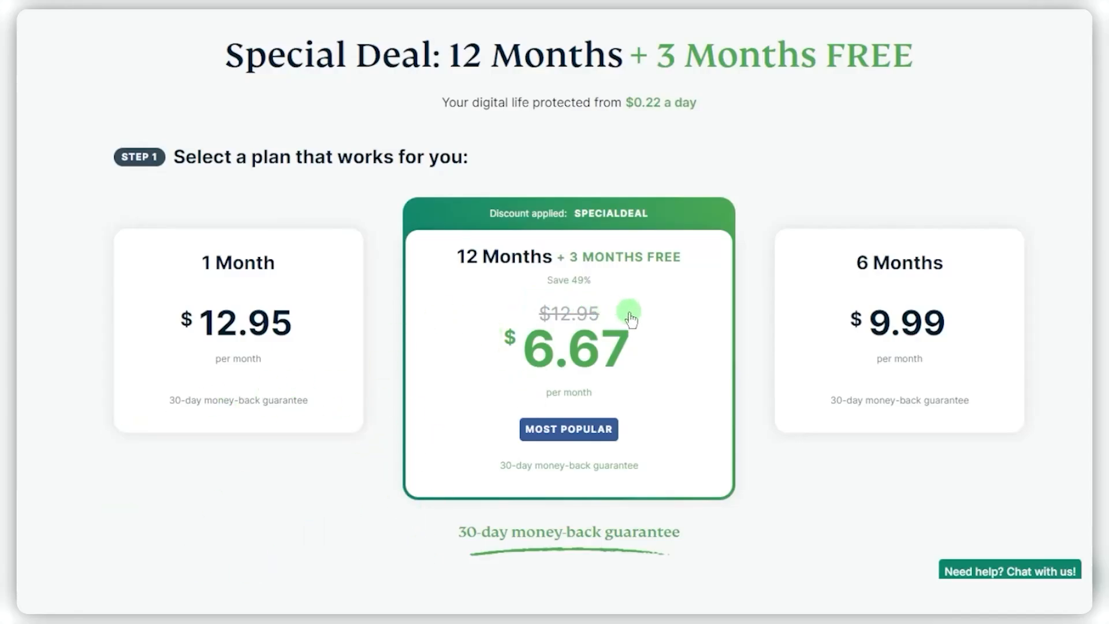
scroll("down", 3)
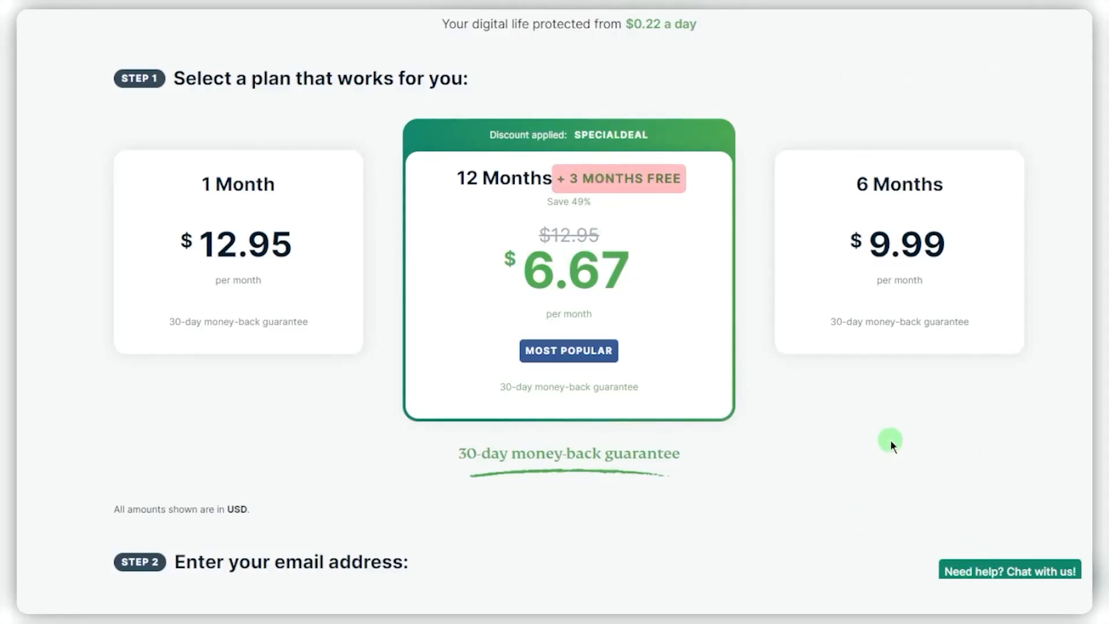
mouse_move(1037, 413)
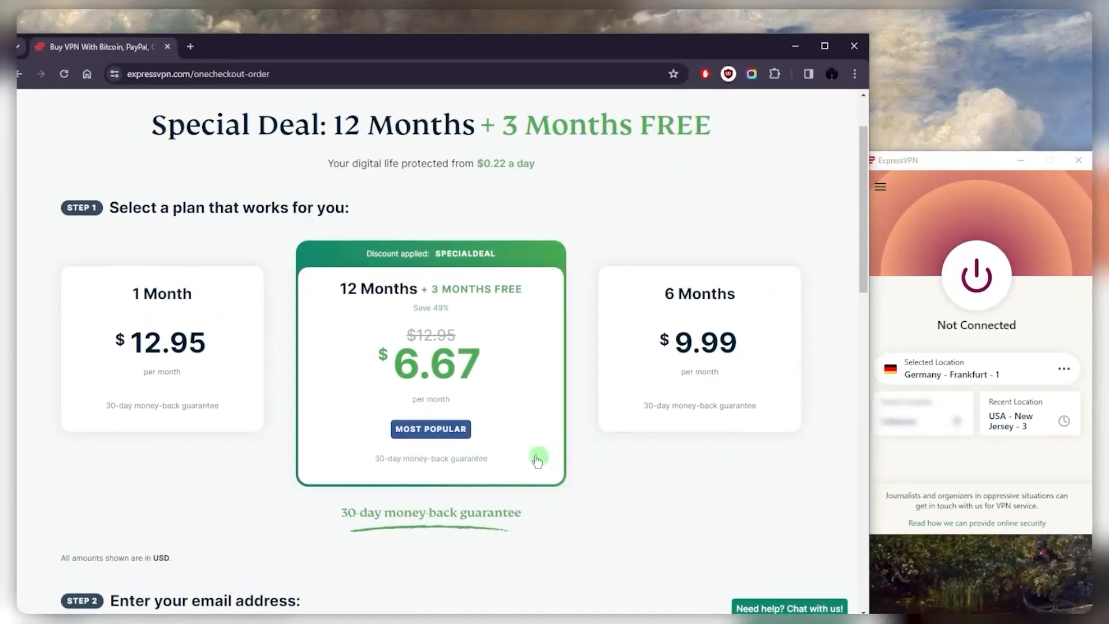
mouse_move(479, 464)
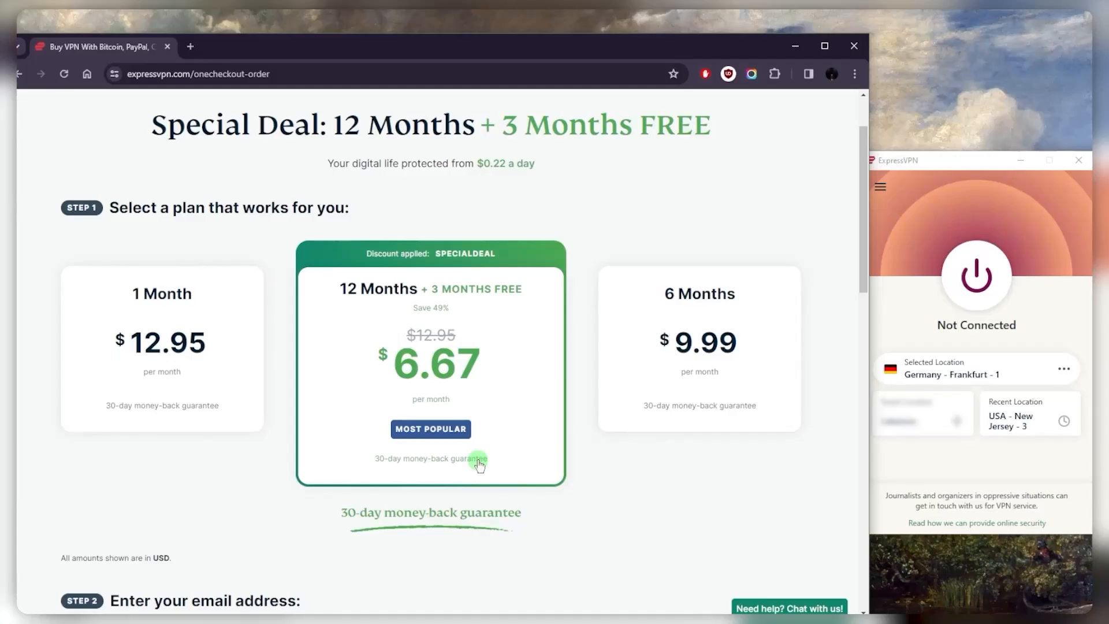
mouse_move(508, 464)
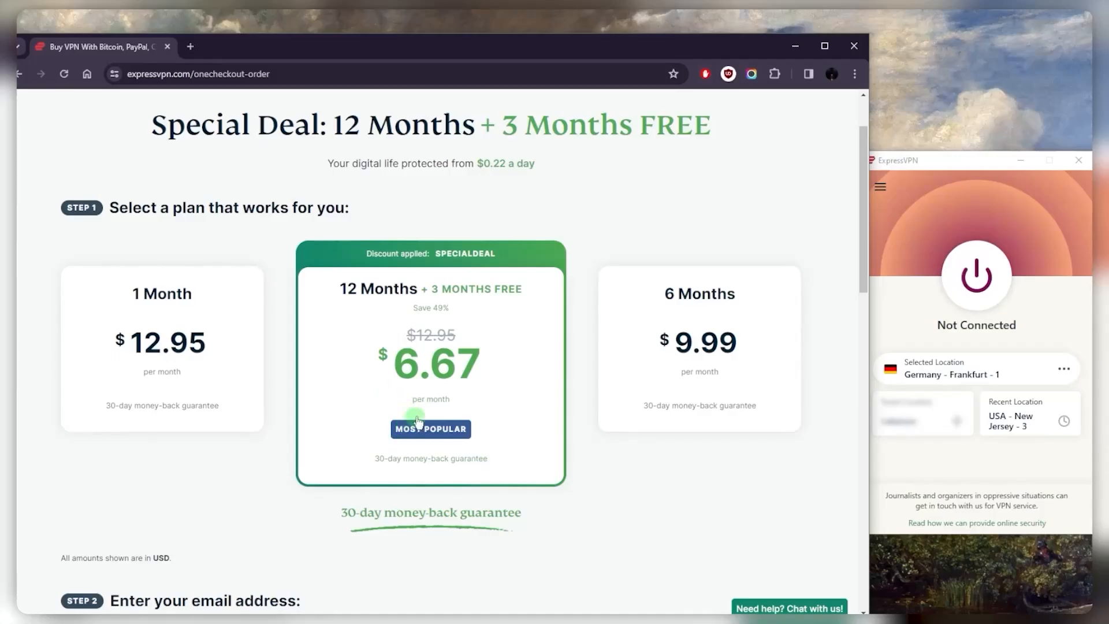
mouse_move(426, 368)
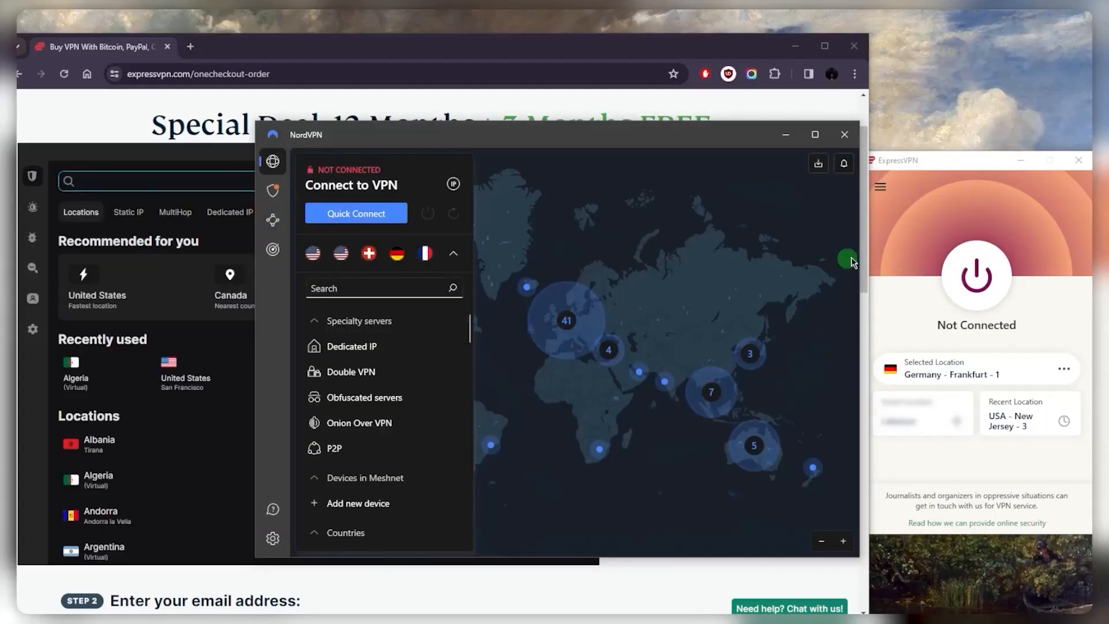
mouse_move(680, 269)
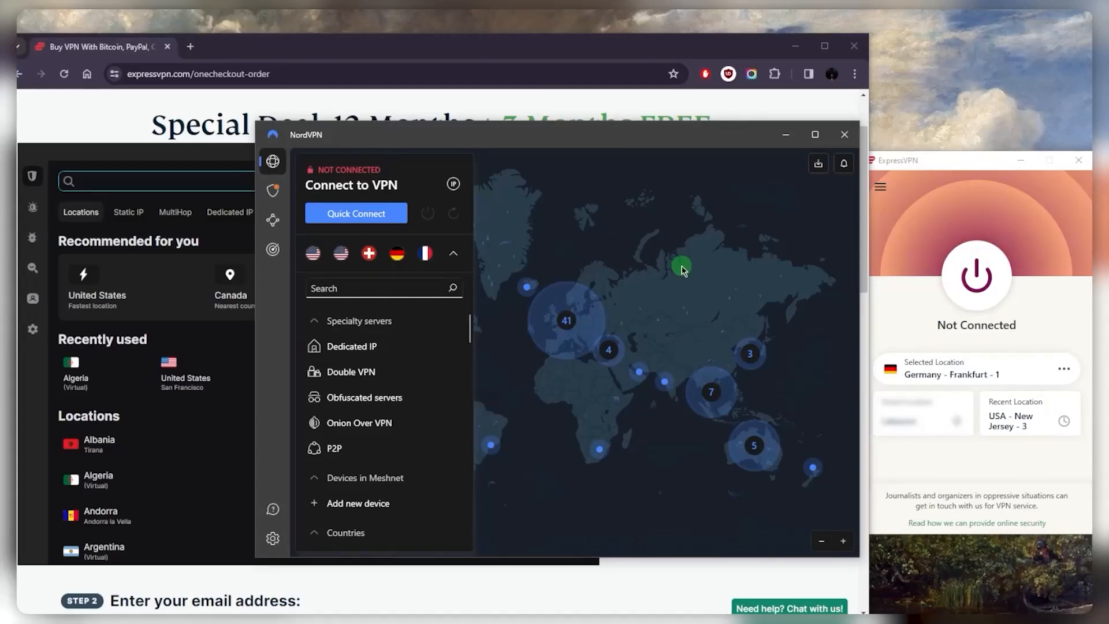
mouse_move(678, 274)
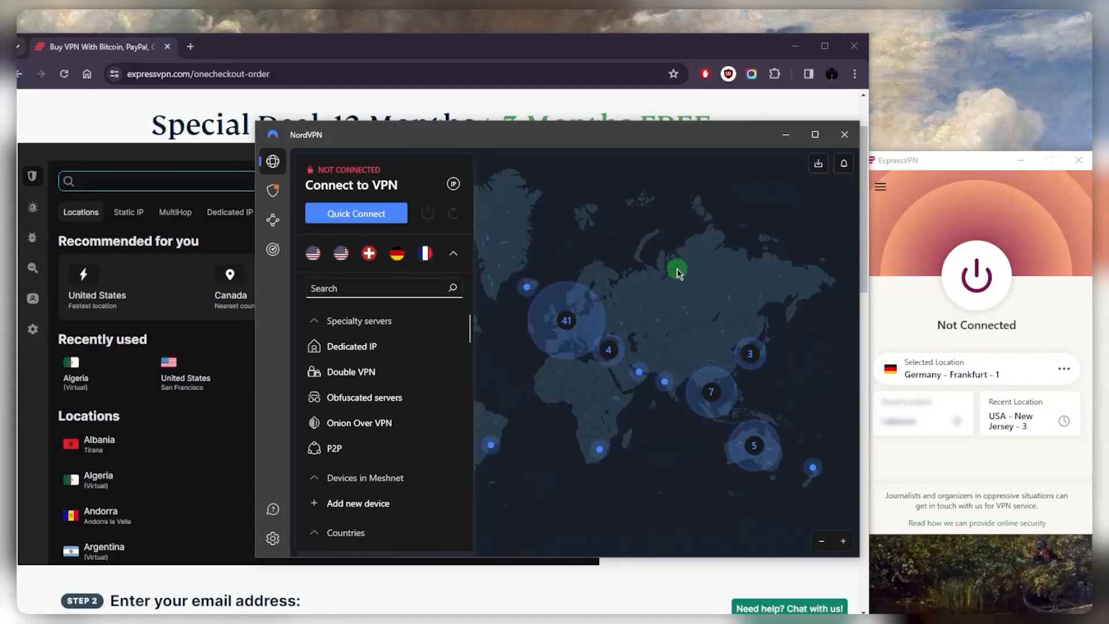
mouse_move(572, 270)
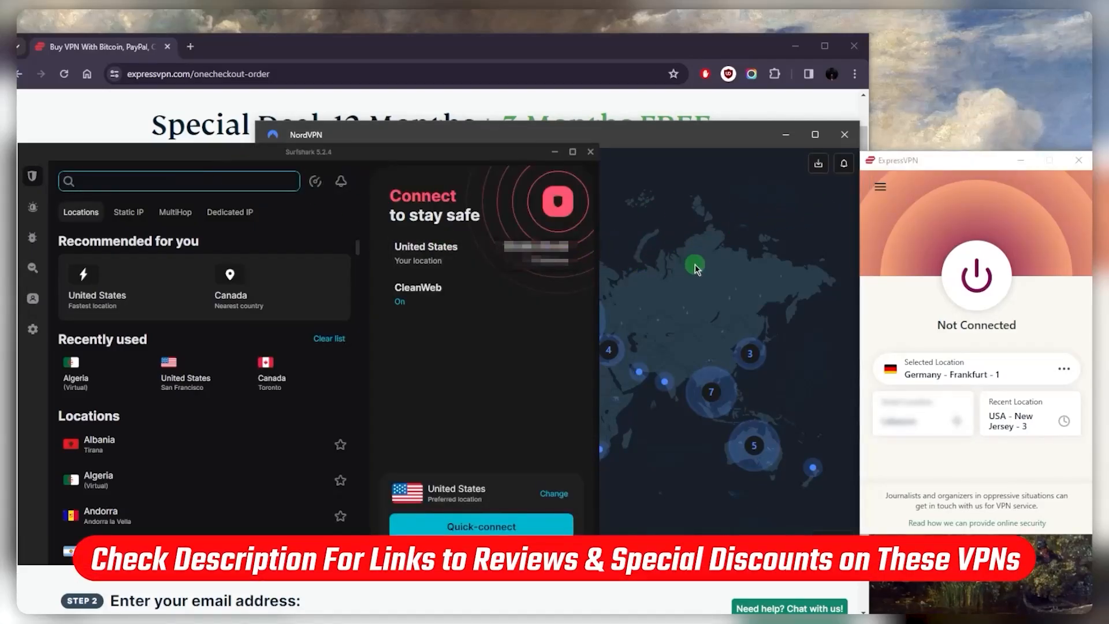
mouse_move(426, 182)
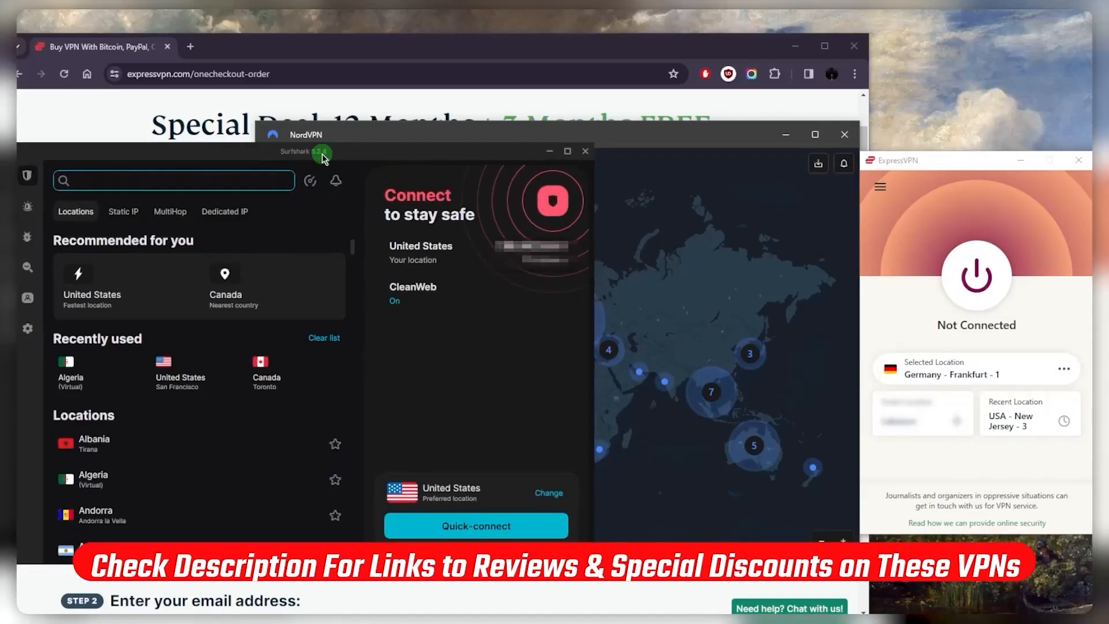
mouse_move(690, 256)
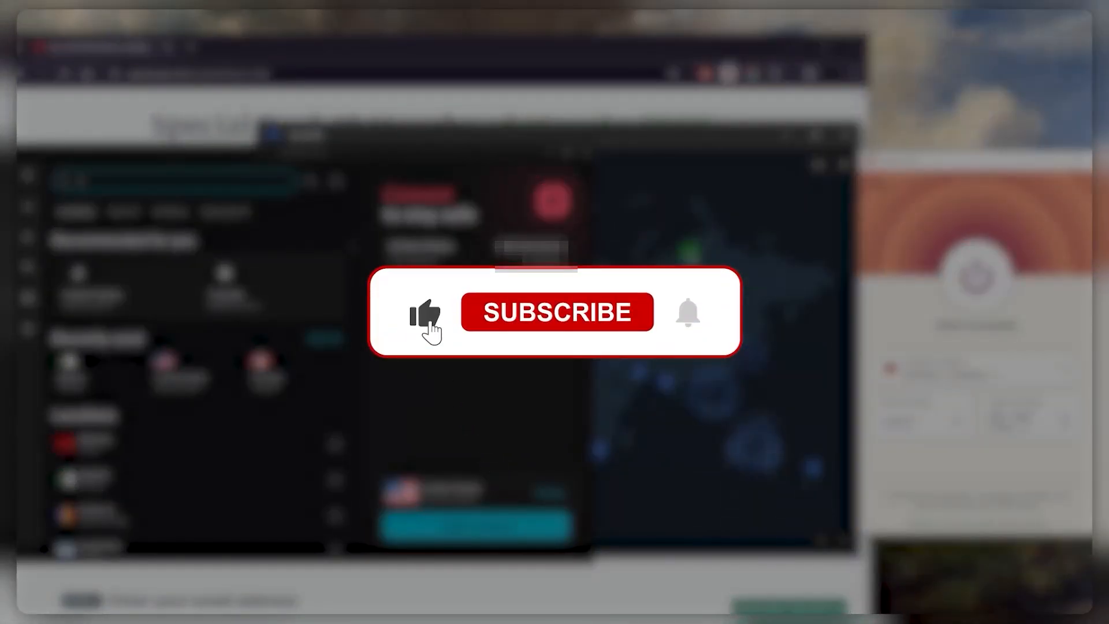
left_click(557, 311)
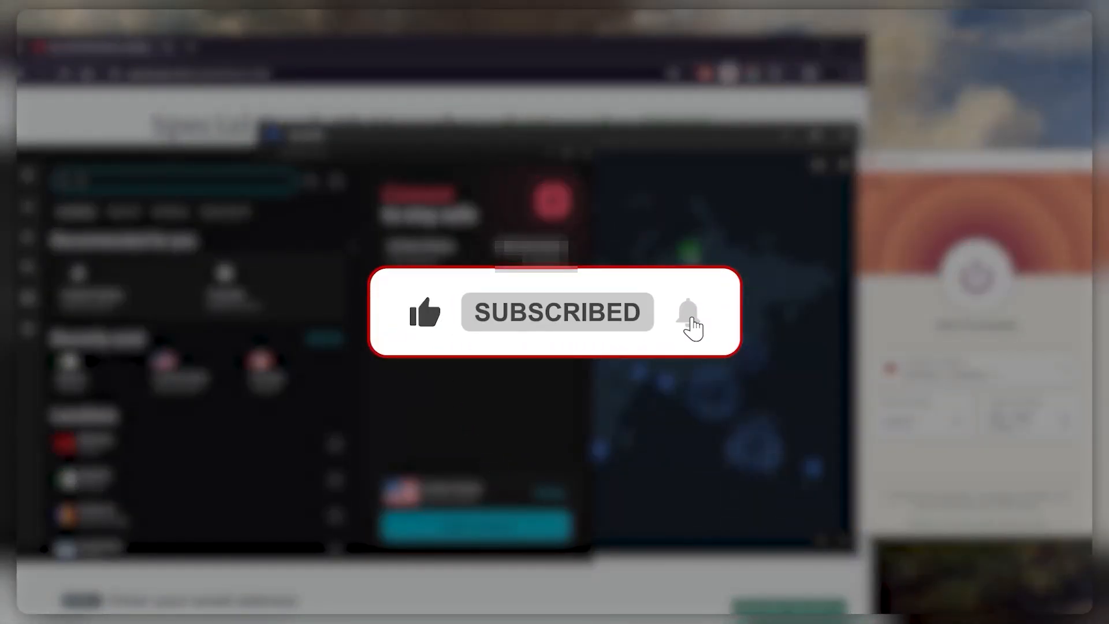